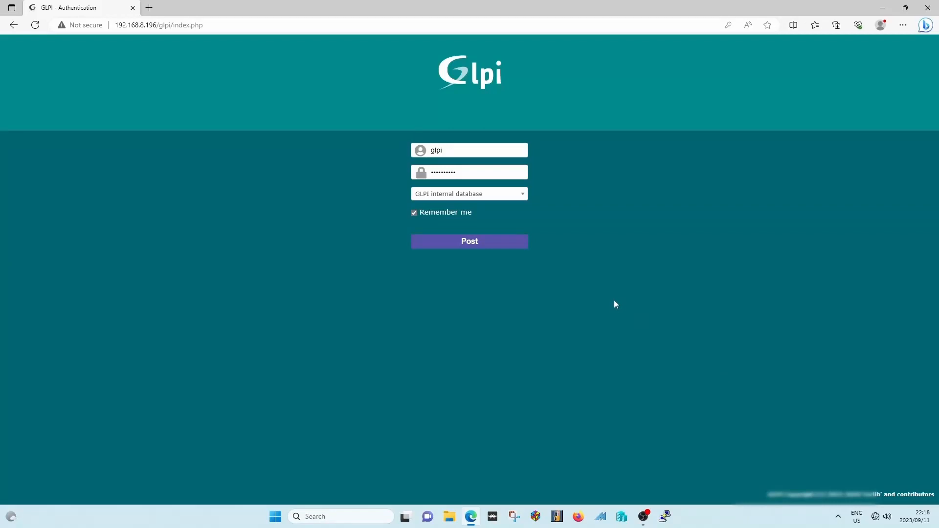
pyautogui.moveTo(618, 298)
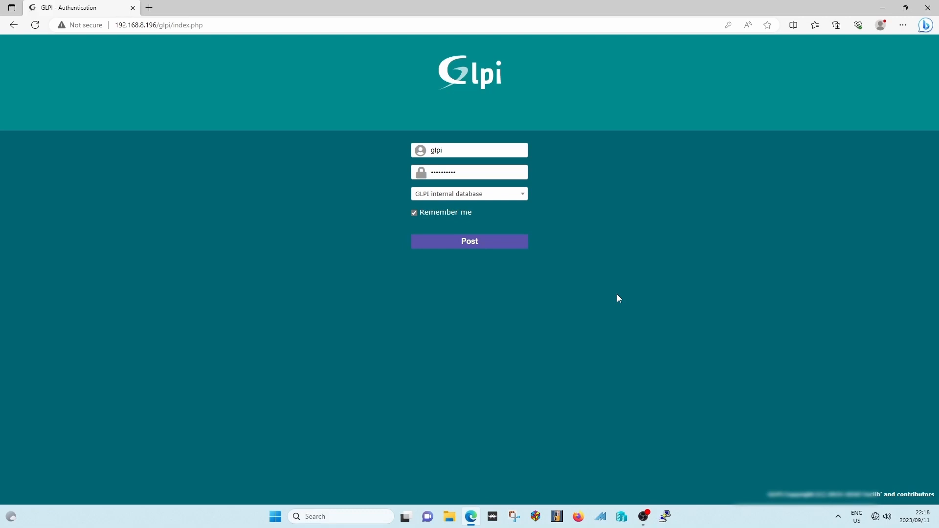
pyautogui.moveTo(640, 272)
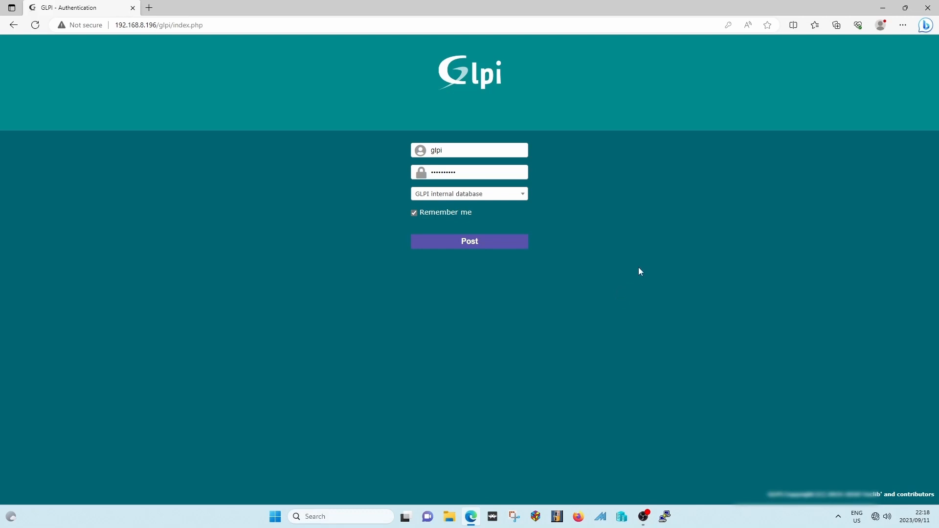
pyautogui.moveTo(649, 267)
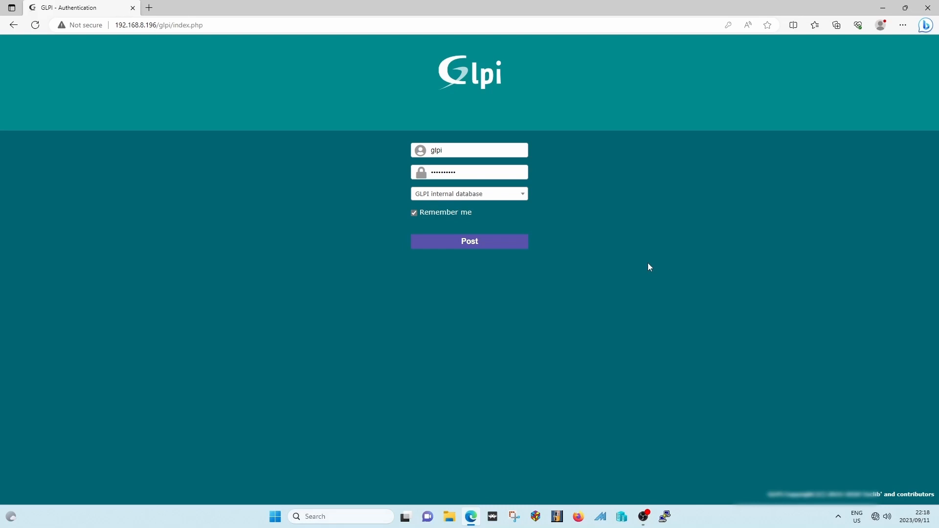
pyautogui.moveTo(651, 267)
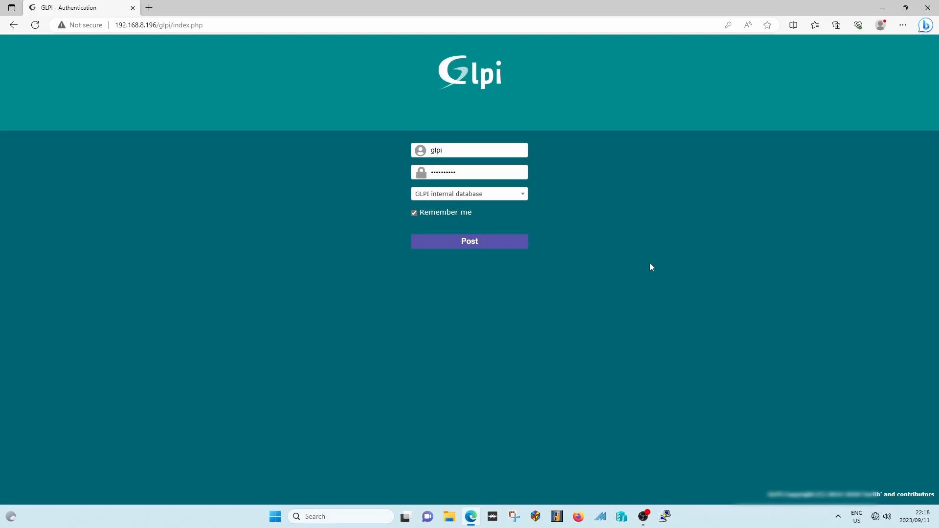
pyautogui.moveTo(645, 262)
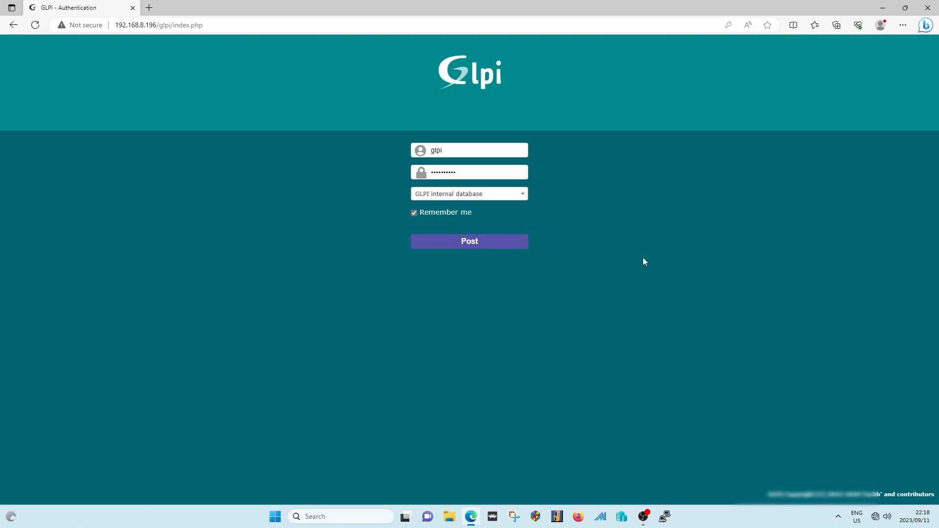
pyautogui.moveTo(599, 235)
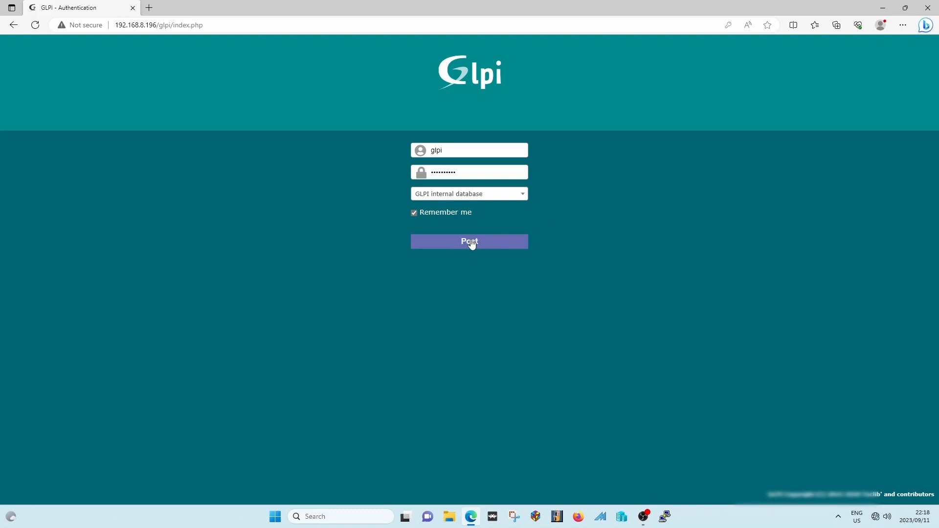
# Sign in with the entered credentials to reach the central dashboard
pyautogui.click(469, 240)
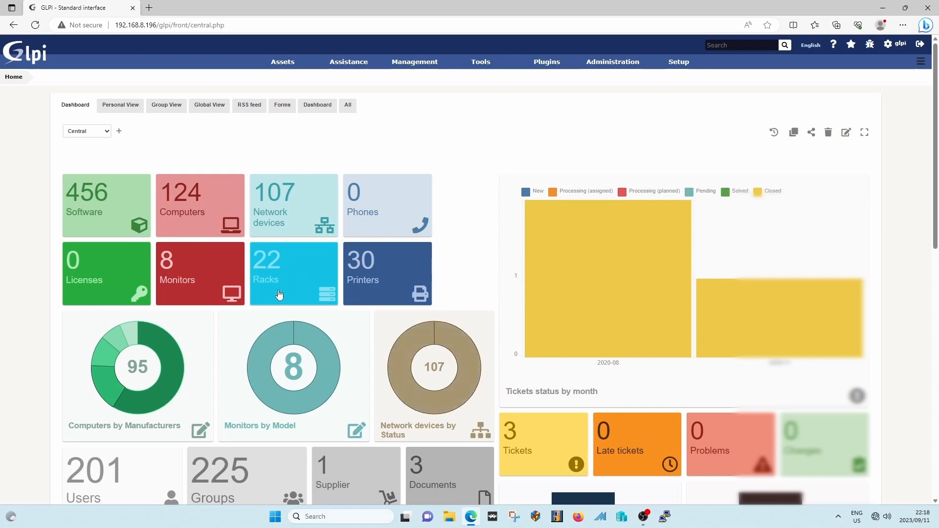
pyautogui.moveTo(296, 282)
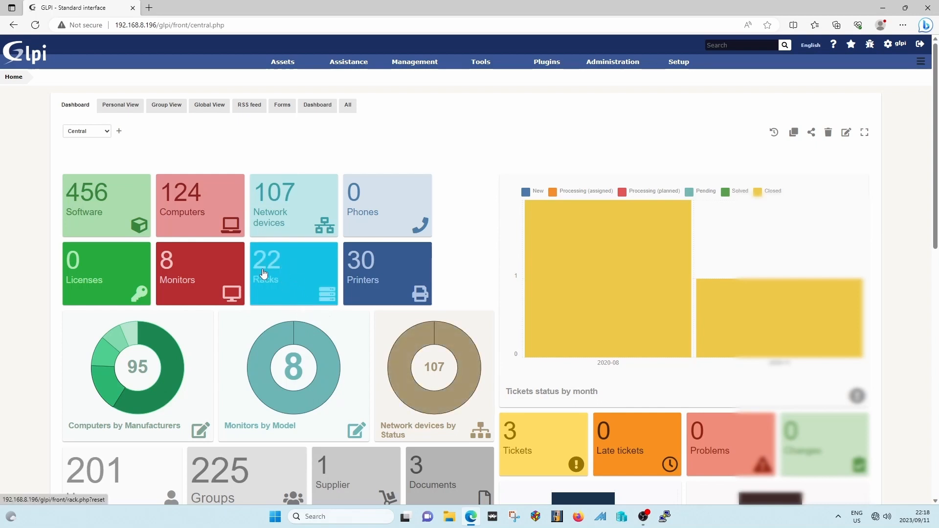
pyautogui.moveTo(274, 282)
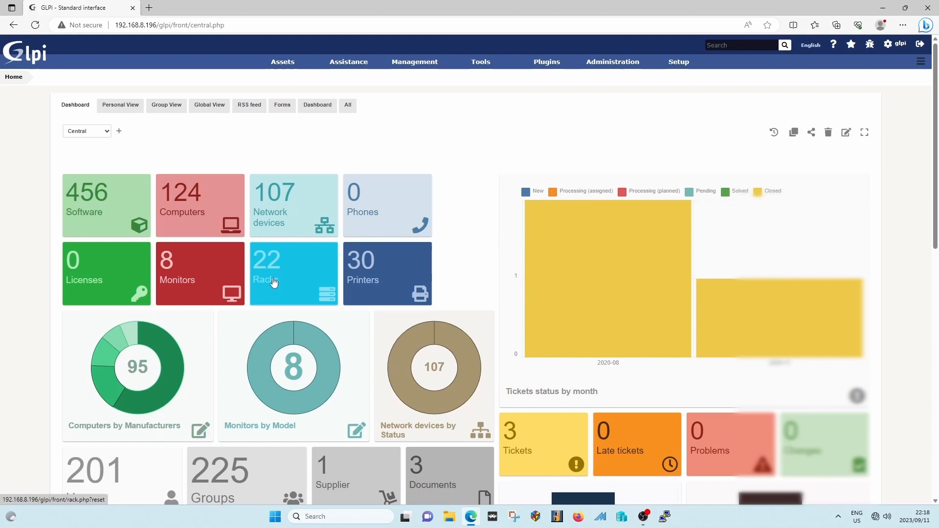
# Show the Racks inventory list, the first 20 of 22 racks from AC01-R1 onward
pyautogui.click(294, 273)
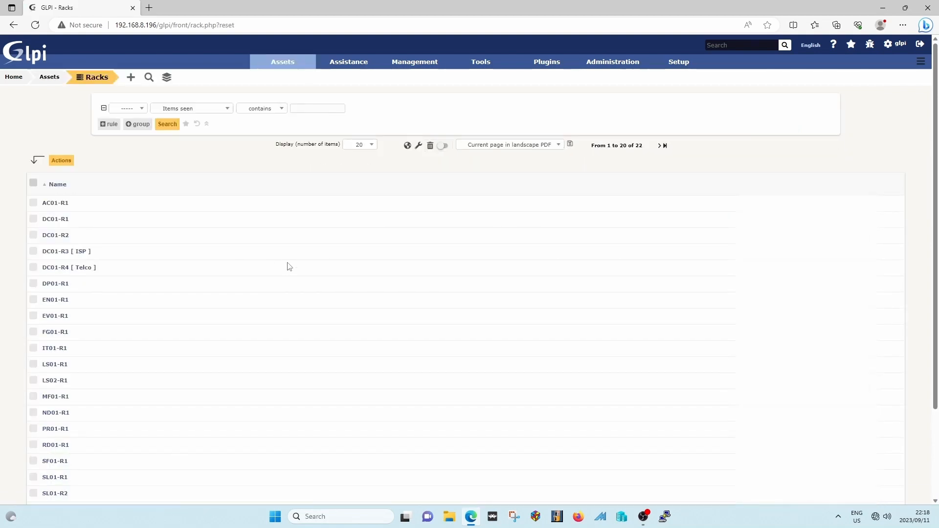
pyautogui.scroll(-3)
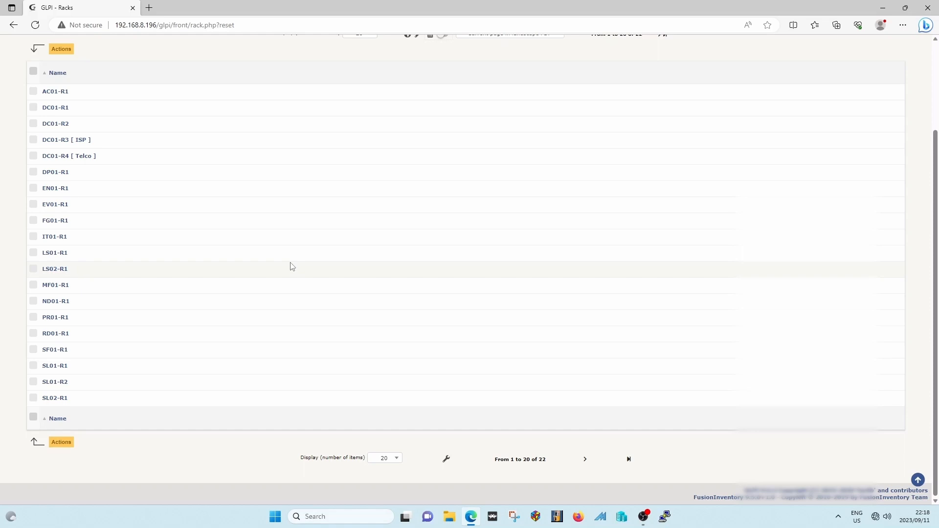
pyautogui.moveTo(297, 264)
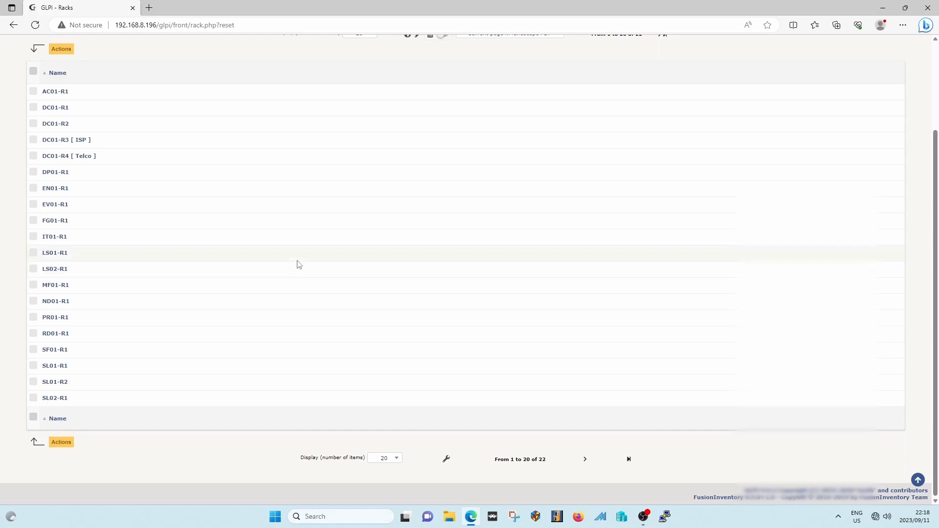
pyautogui.scroll(3)
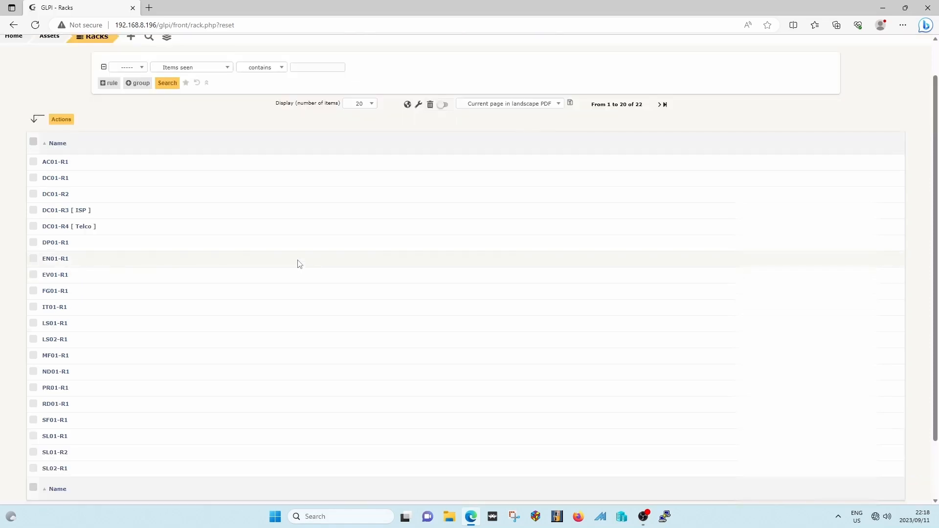
pyautogui.moveTo(301, 258)
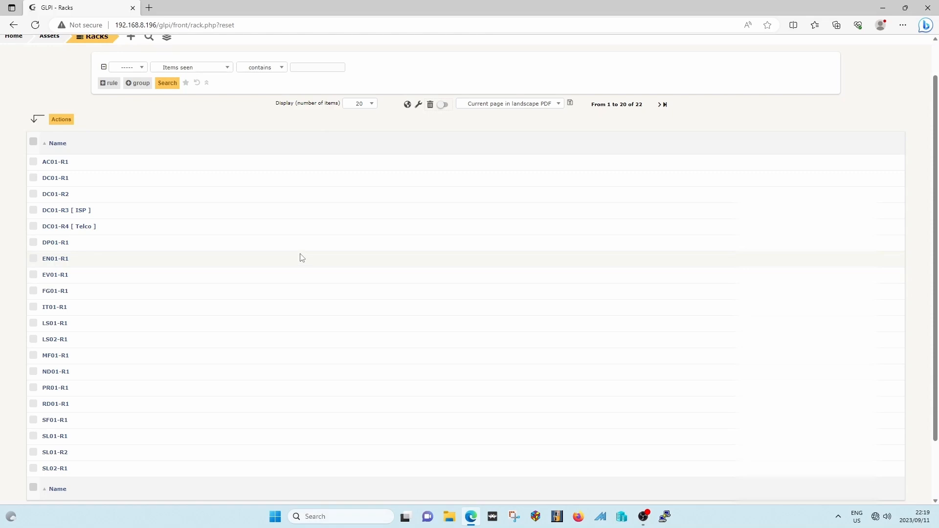
pyautogui.moveTo(305, 254)
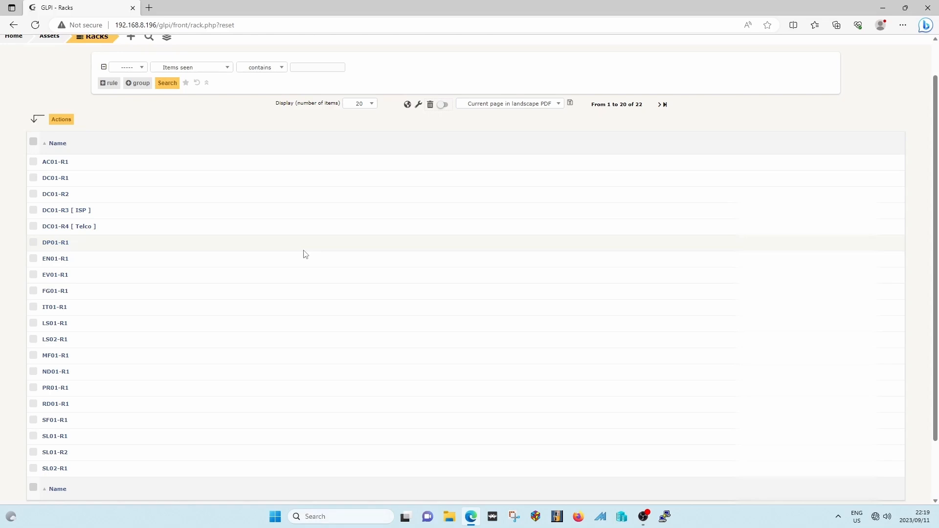
pyautogui.moveTo(304, 257)
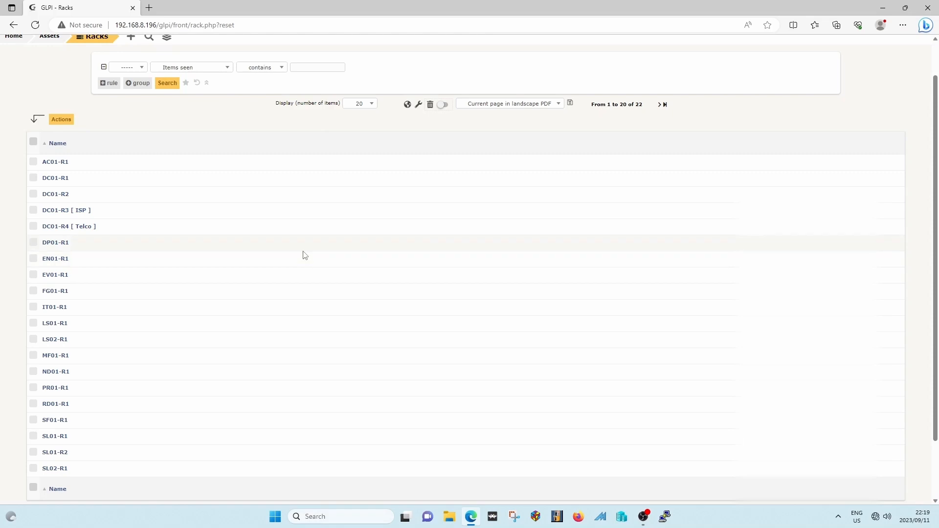
pyautogui.moveTo(303, 250)
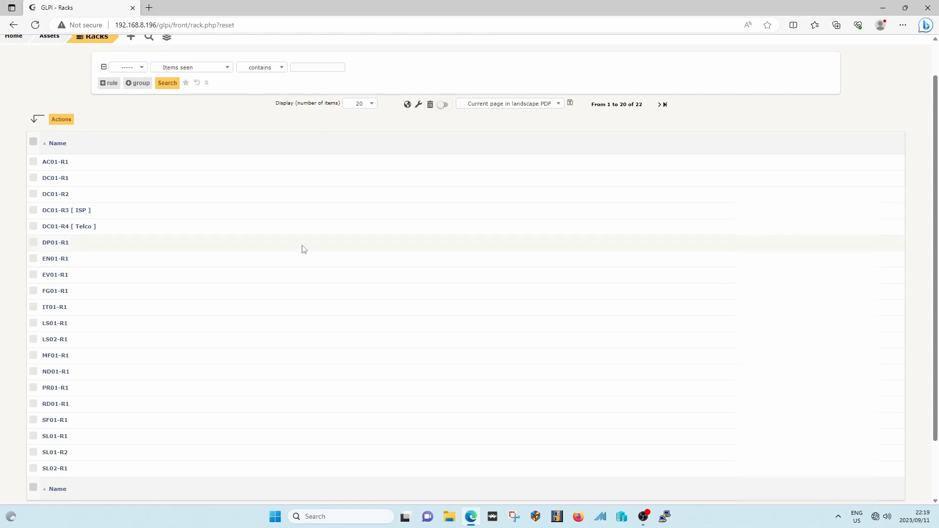
pyautogui.moveTo(82, 162)
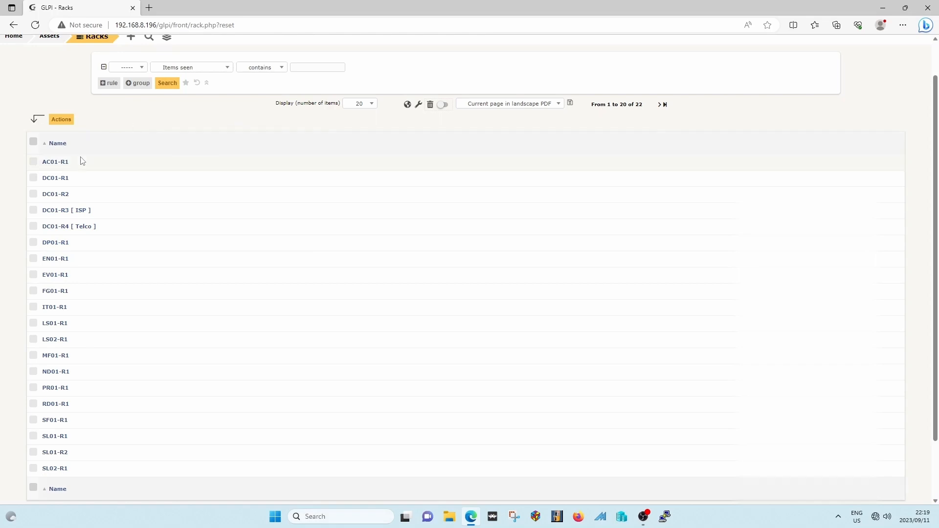
pyautogui.moveTo(44, 168)
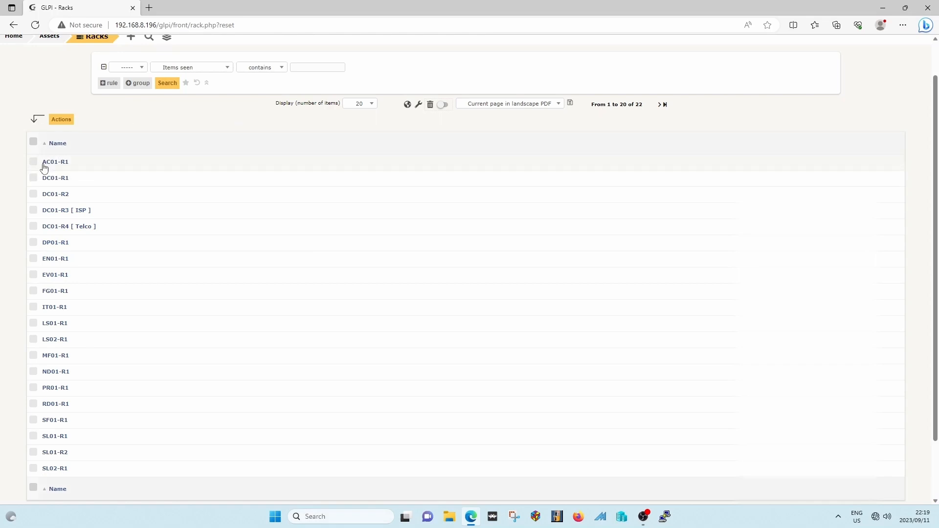
pyautogui.moveTo(62, 170)
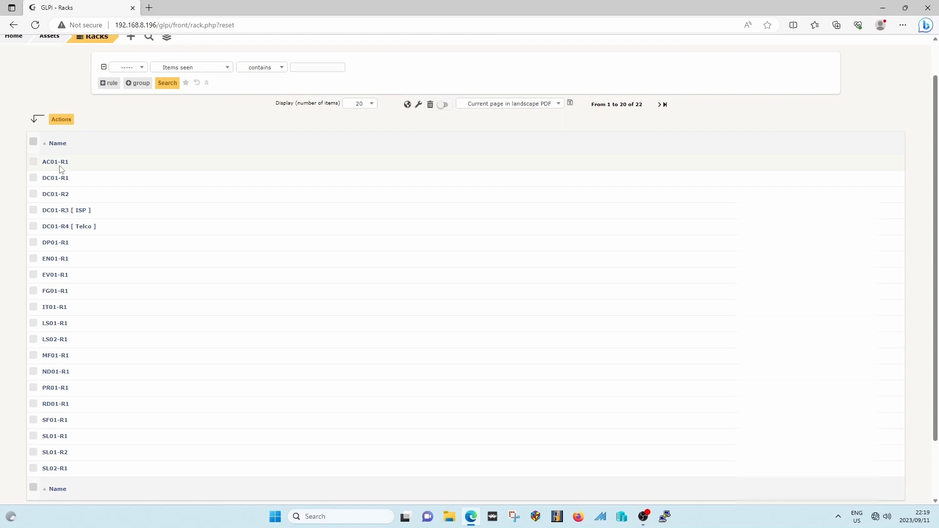
pyautogui.moveTo(53, 171)
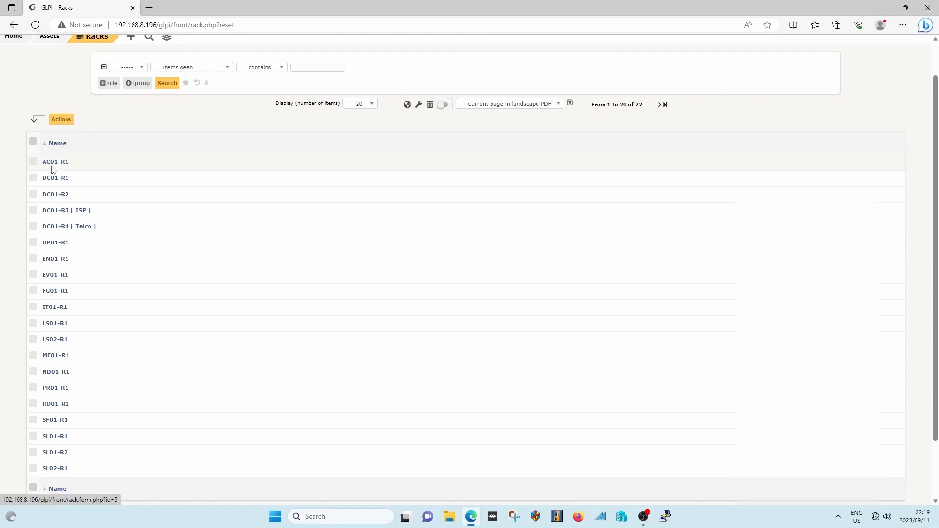
pyautogui.moveTo(55, 165)
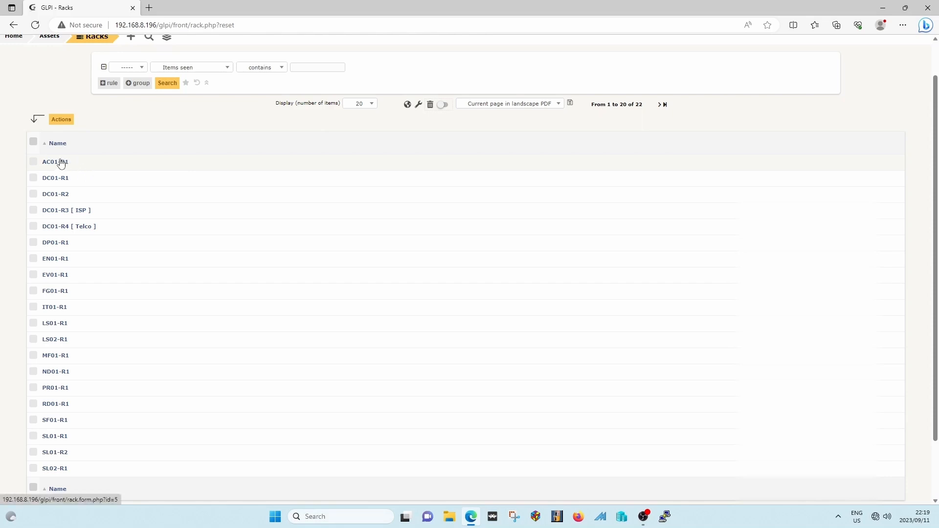
pyautogui.moveTo(59, 164)
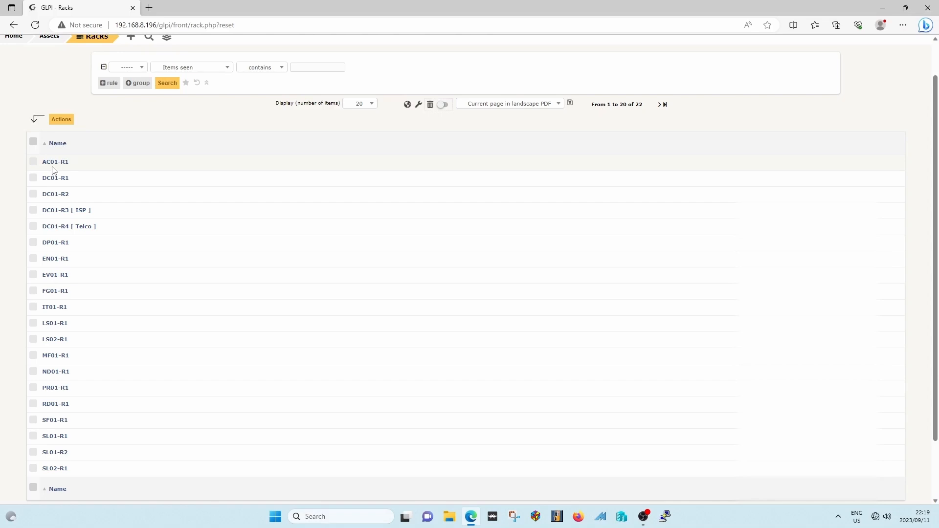
pyautogui.moveTo(60, 165)
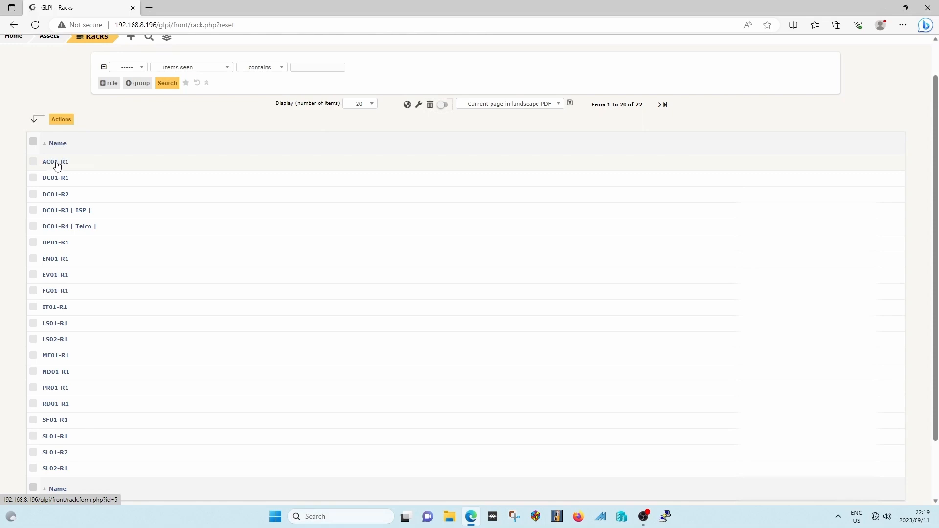
pyautogui.moveTo(57, 166)
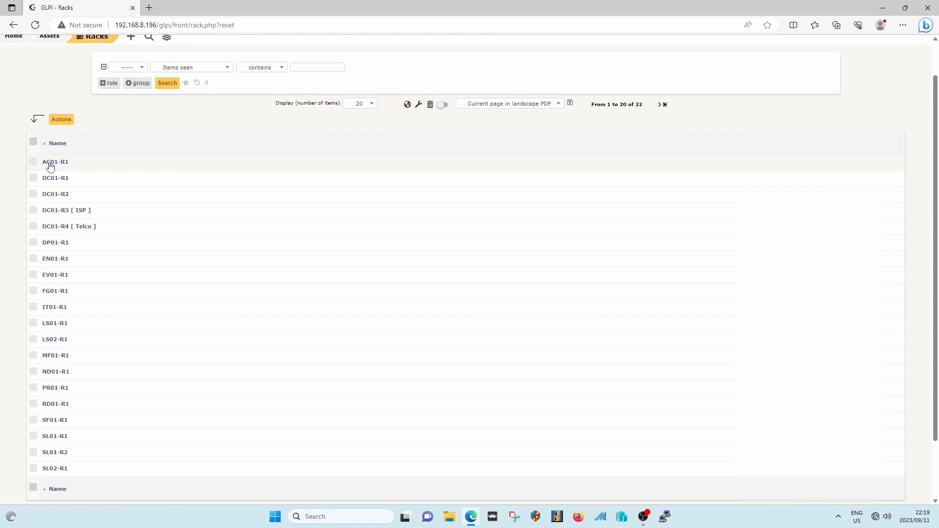
pyautogui.moveTo(71, 156)
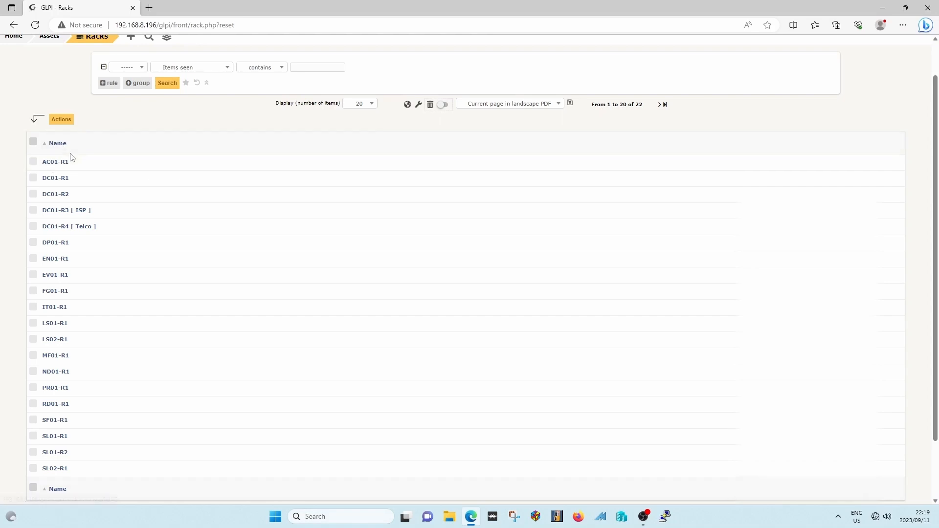
pyautogui.moveTo(68, 168)
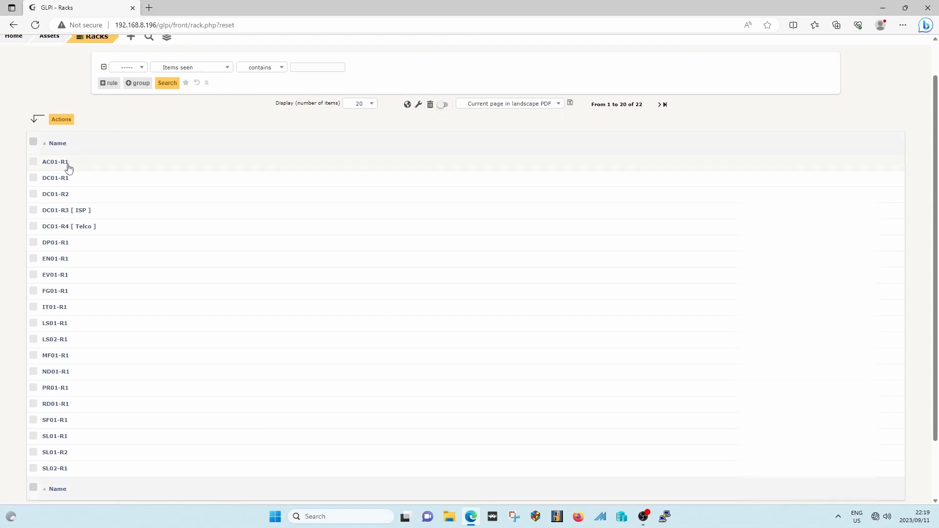
pyautogui.moveTo(68, 166)
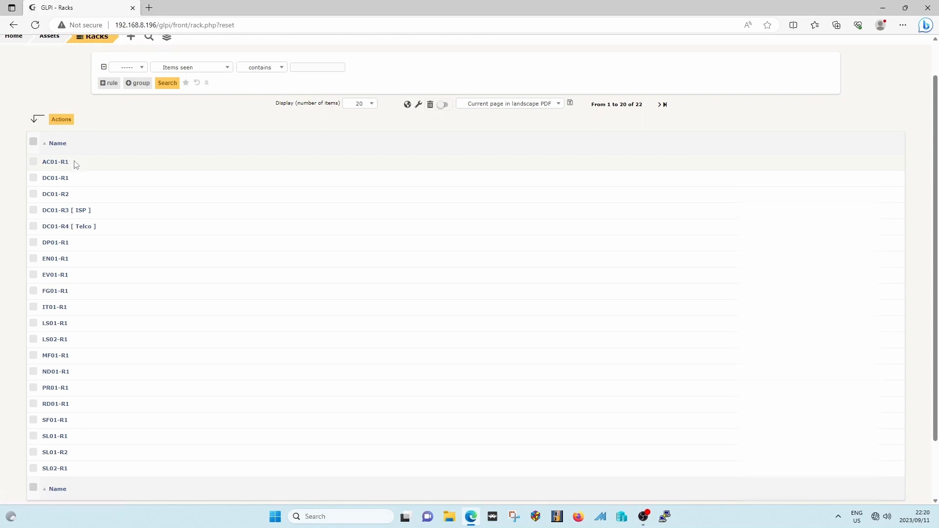
pyautogui.moveTo(79, 161)
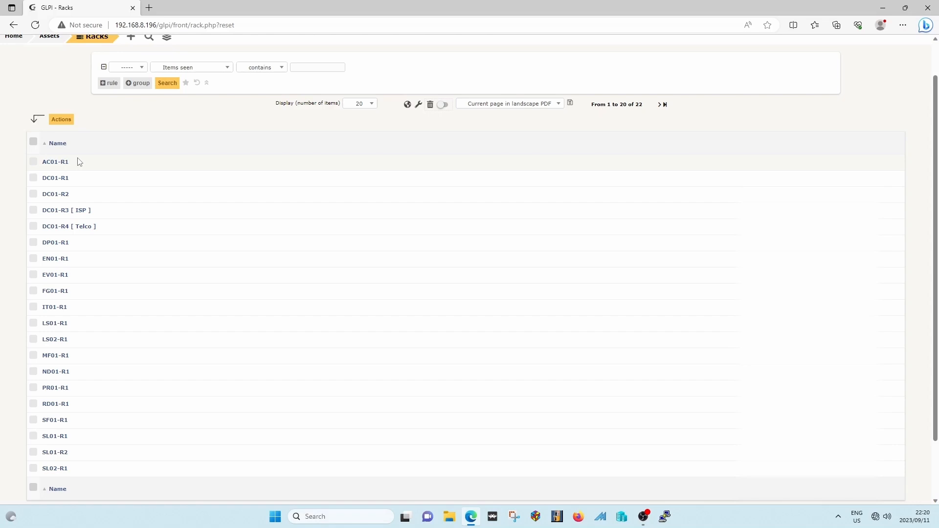
pyautogui.moveTo(78, 162)
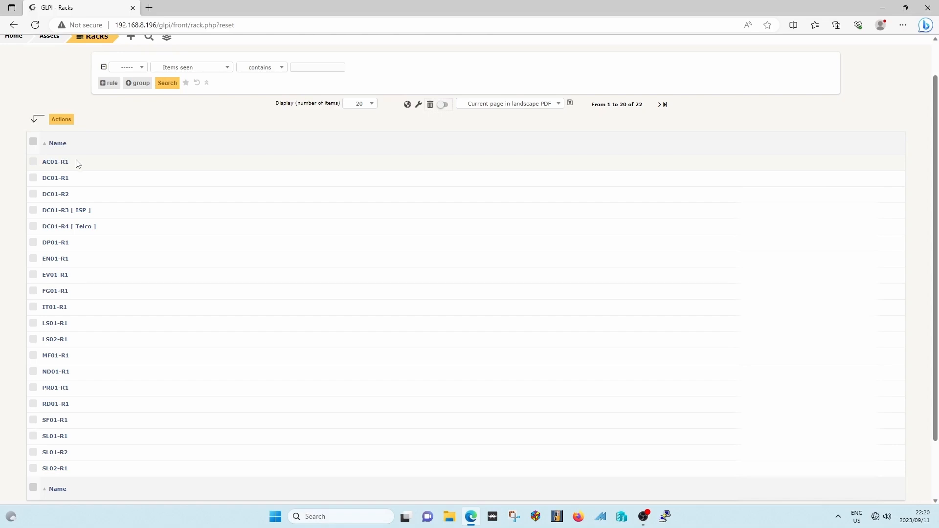
pyautogui.moveTo(75, 177)
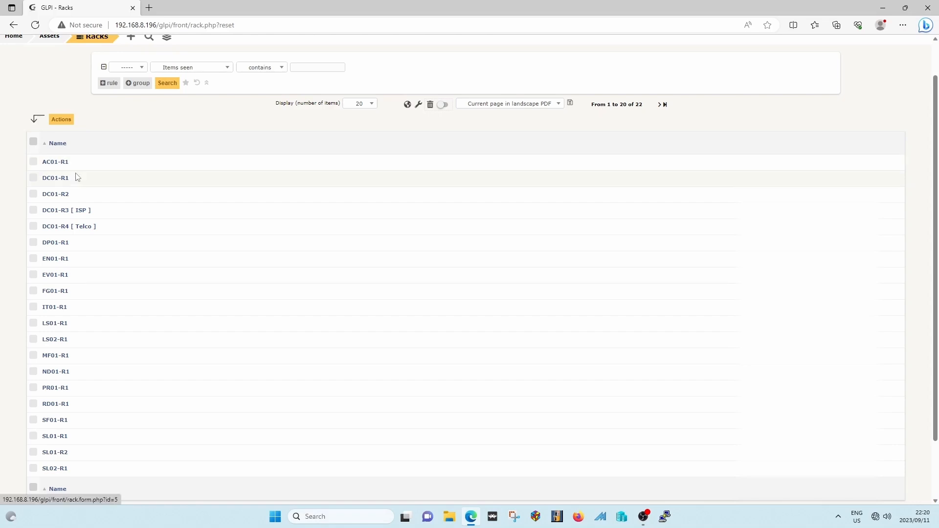
pyautogui.moveTo(67, 170)
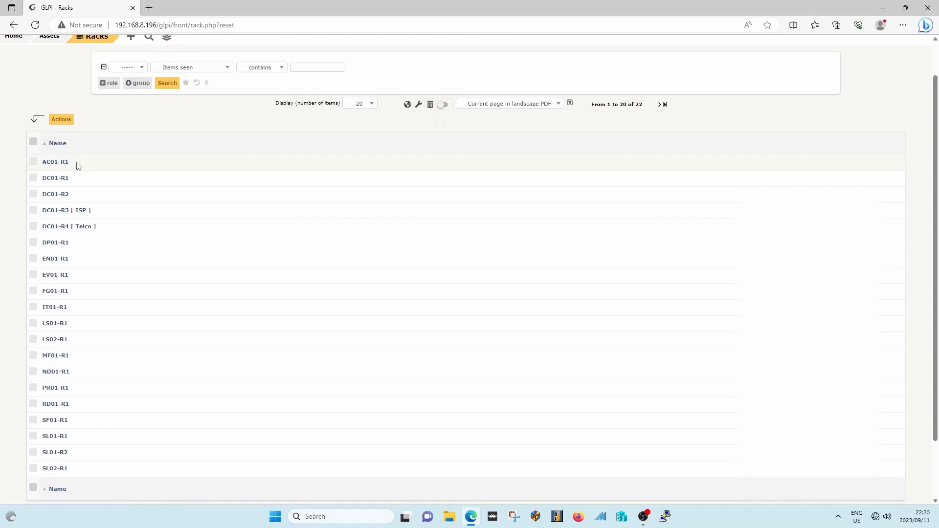
pyautogui.moveTo(84, 168)
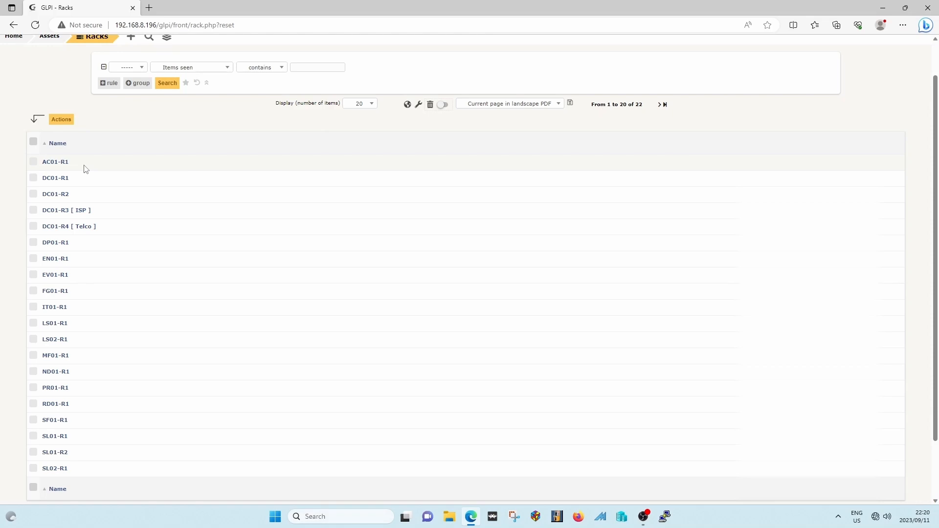
pyautogui.moveTo(92, 165)
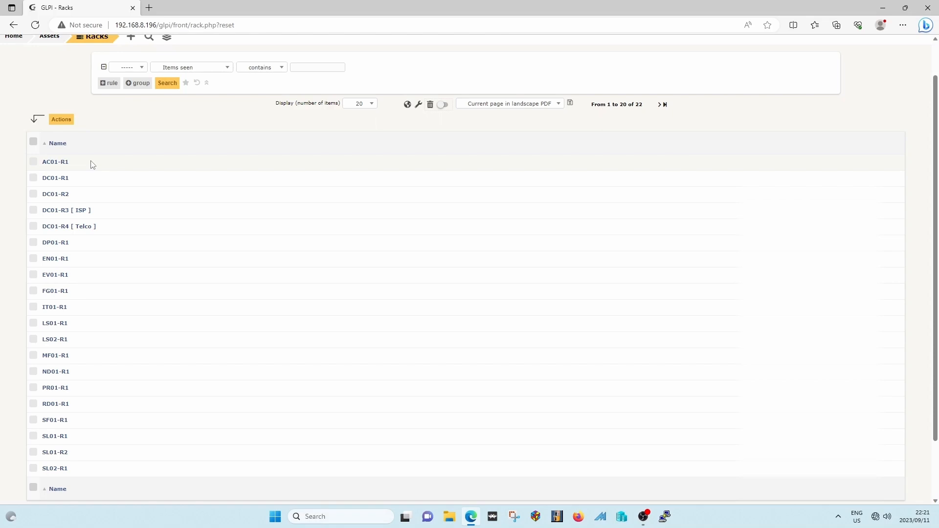
pyautogui.moveTo(53, 186)
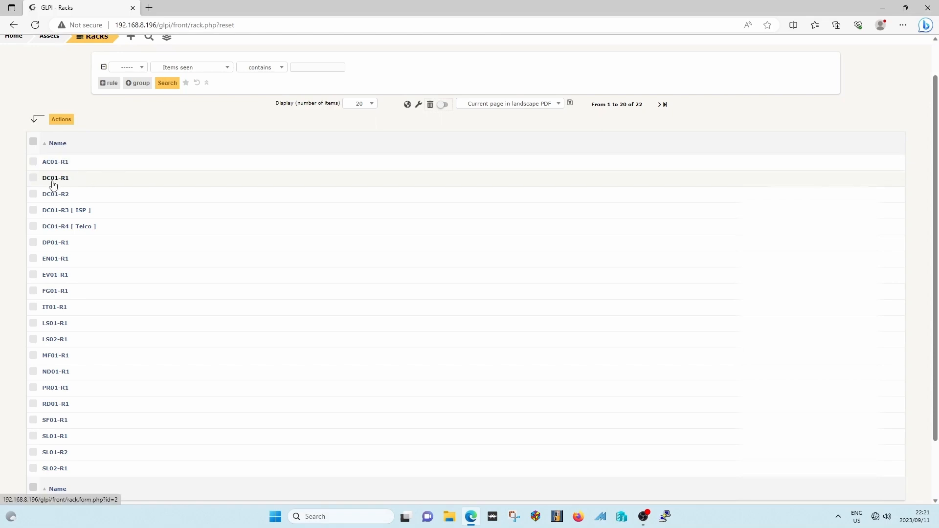
pyautogui.moveTo(64, 182)
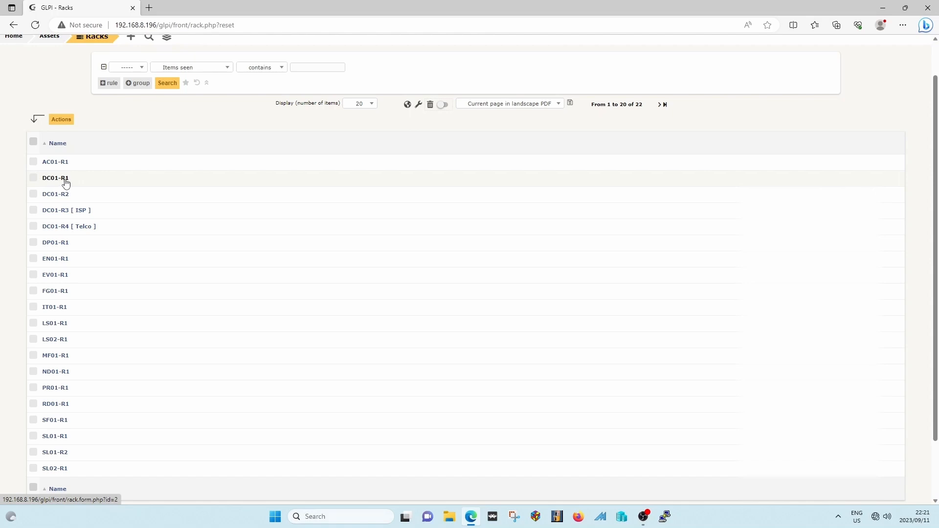
pyautogui.moveTo(68, 201)
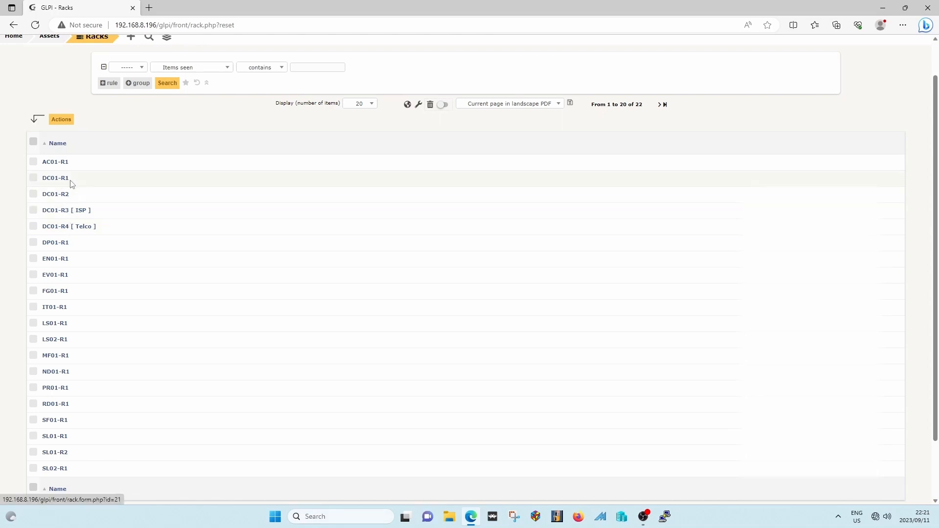
# Open rack DC01-R1 with its front and rear equipment layout and space, weight and power stats
pyautogui.click(55, 177)
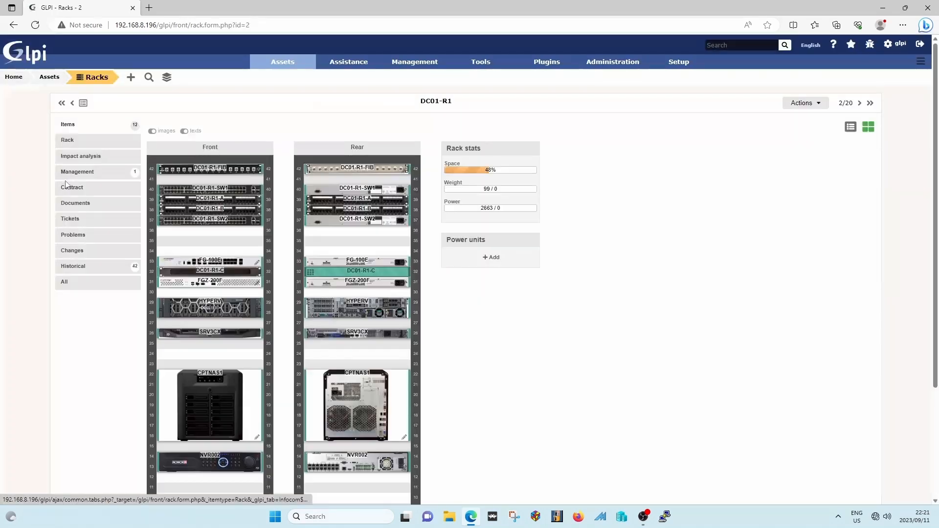
pyautogui.scroll(-3)
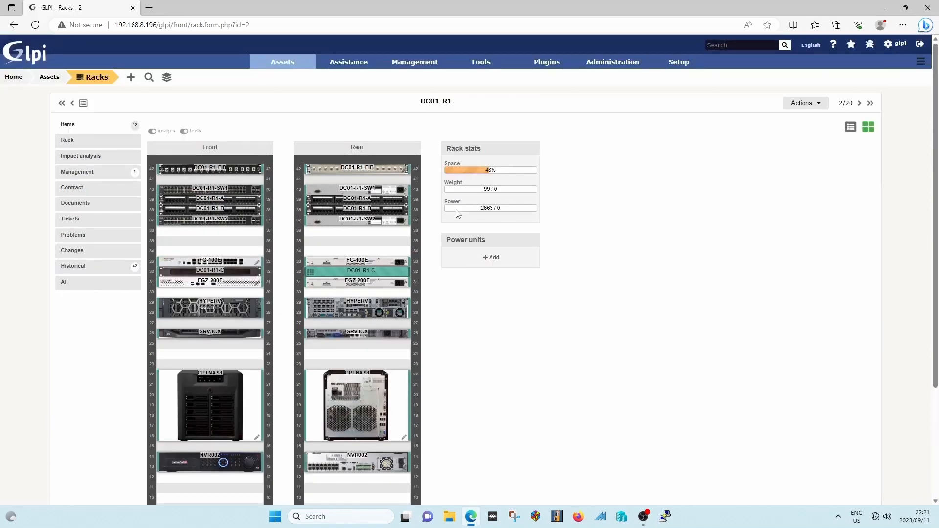
pyautogui.moveTo(154, 140)
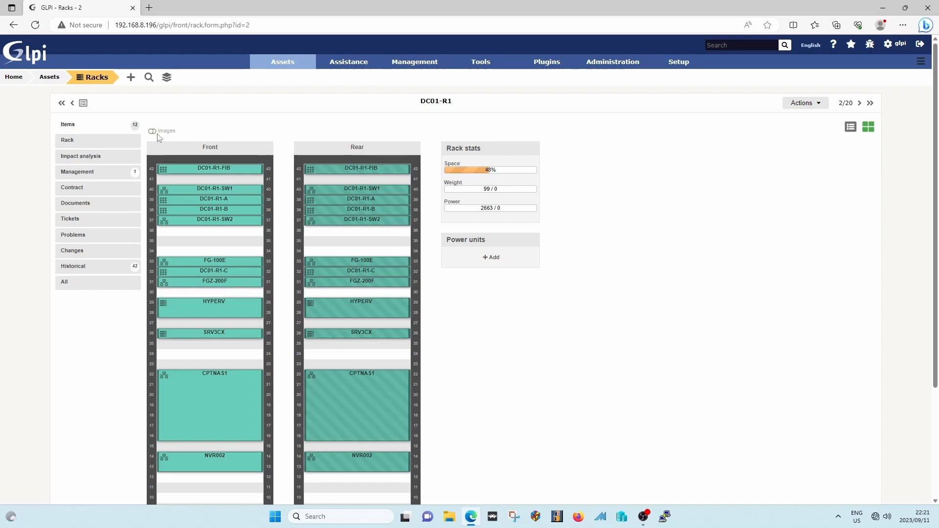
pyautogui.moveTo(236, 384)
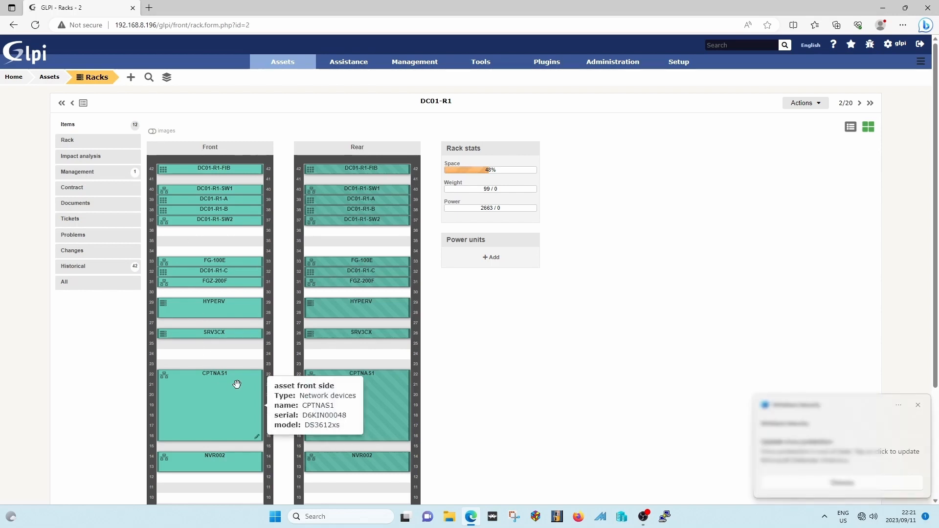
pyautogui.moveTo(896, 401)
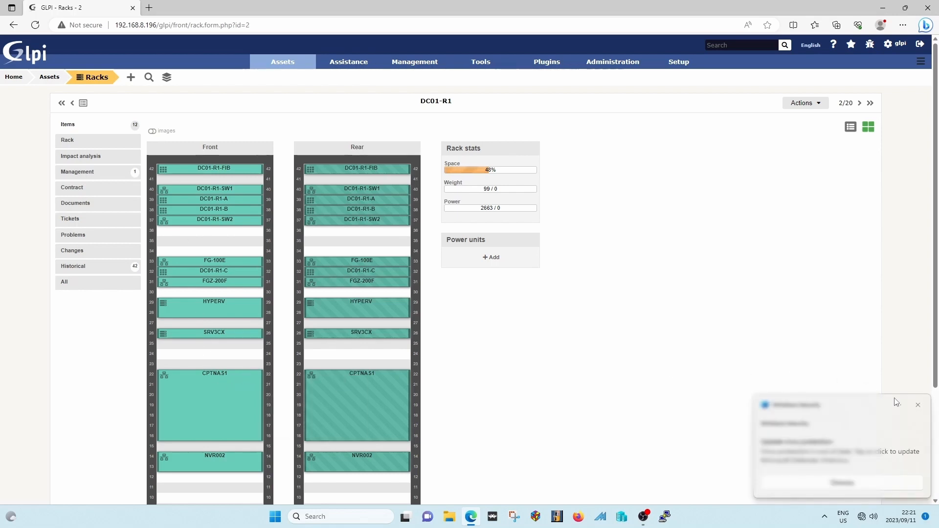
pyautogui.click(918, 405)
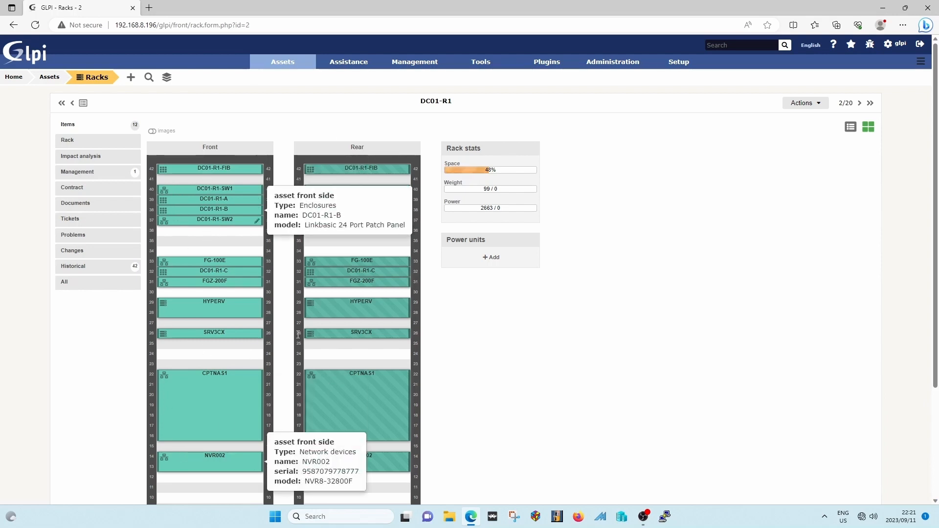
pyautogui.moveTo(276, 333)
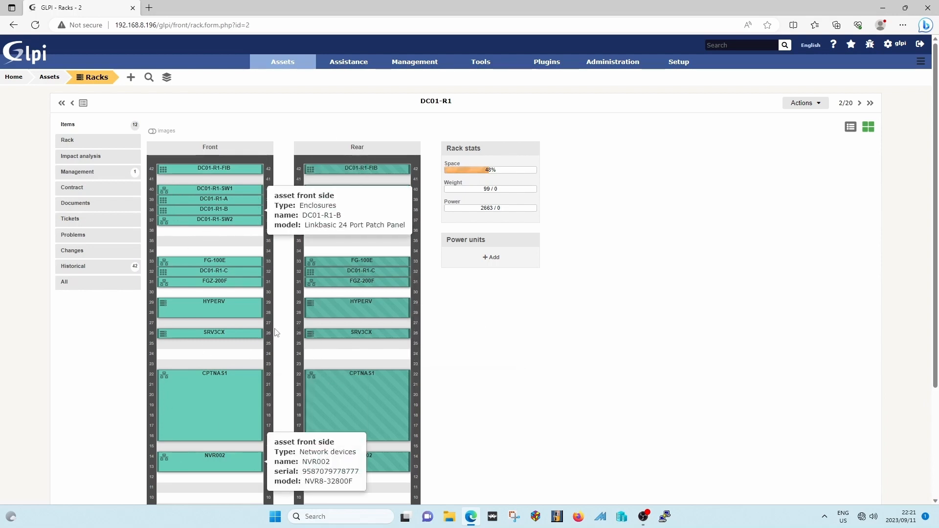
pyautogui.moveTo(226, 305)
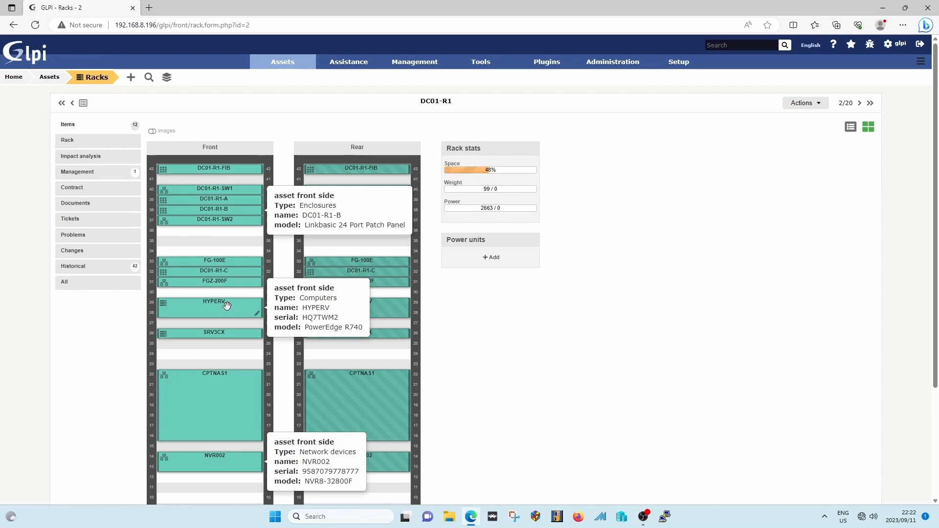
pyautogui.click(152, 131)
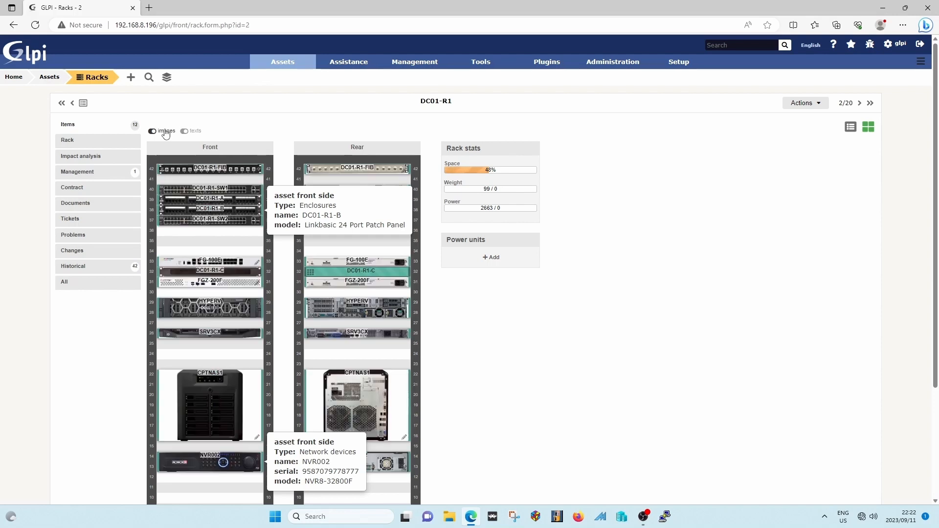
pyautogui.click(152, 131)
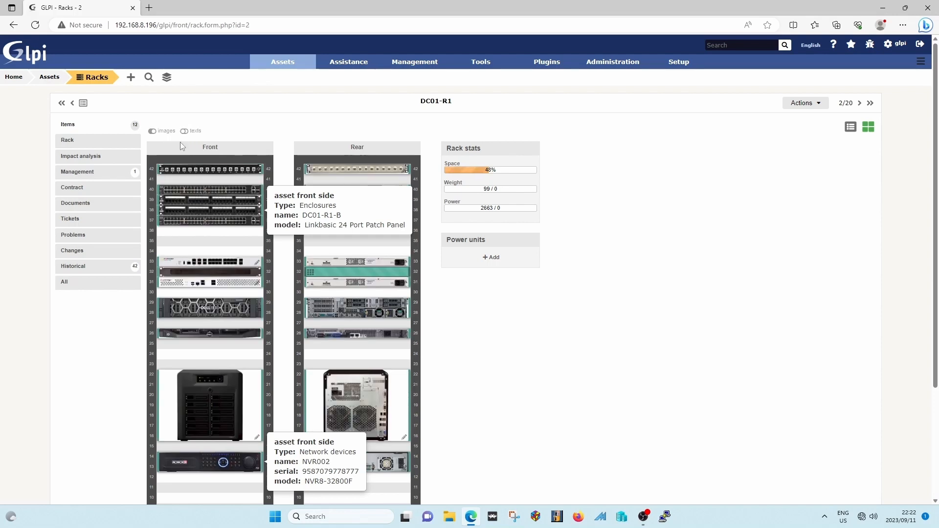
pyautogui.click(186, 131)
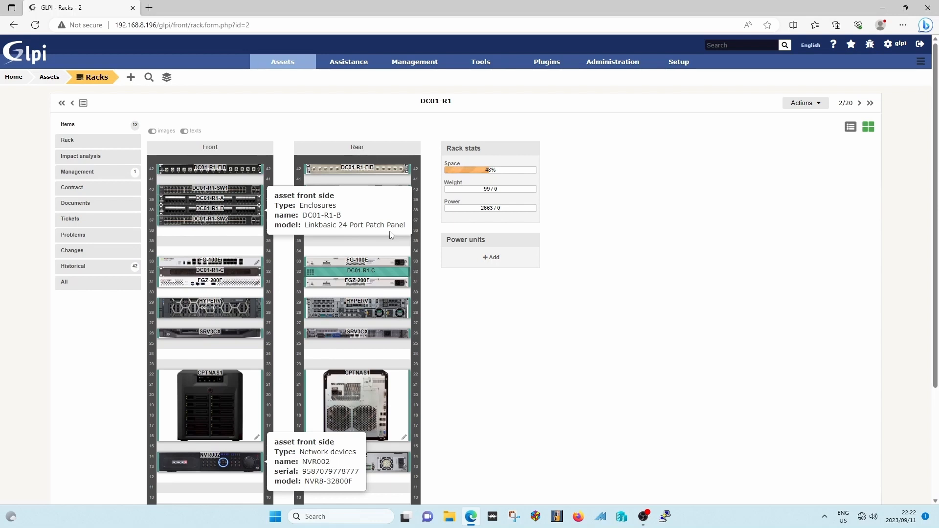
pyautogui.moveTo(228, 272)
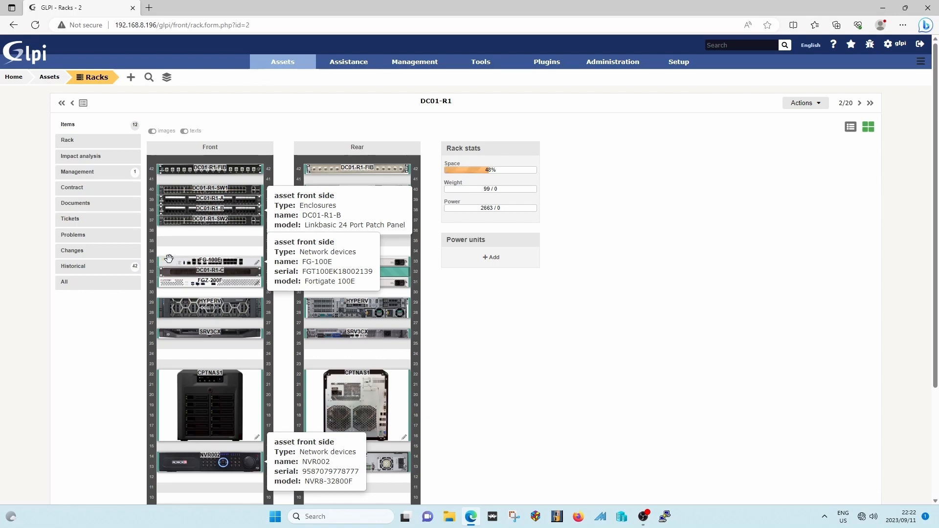
pyautogui.moveTo(171, 259)
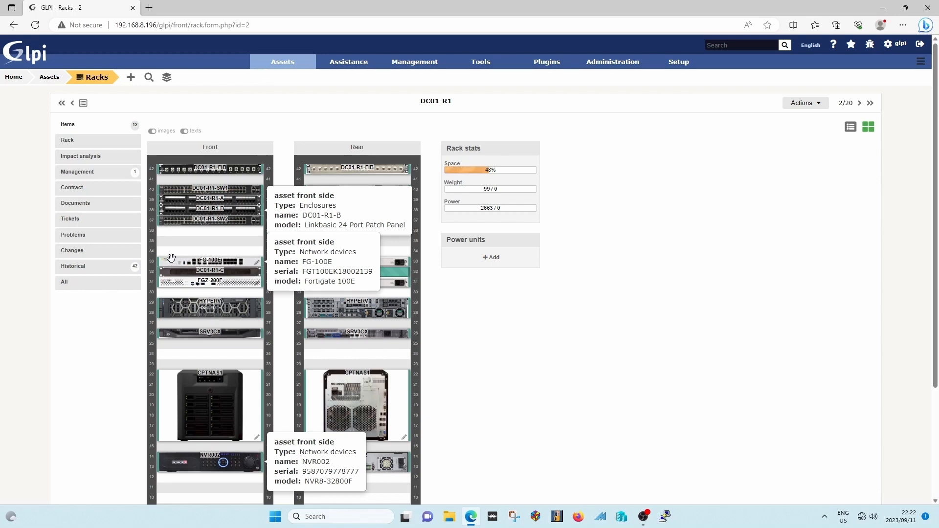
pyautogui.moveTo(657, 252)
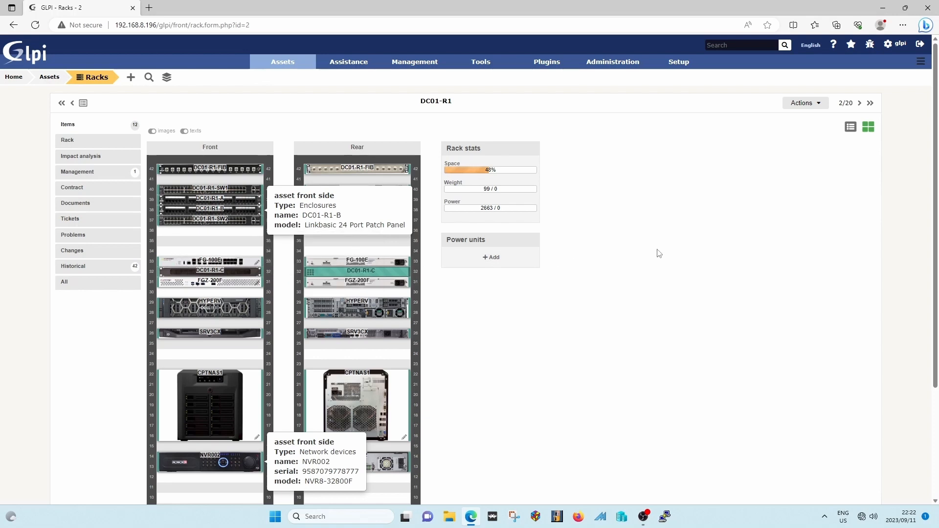
pyautogui.moveTo(337, 242)
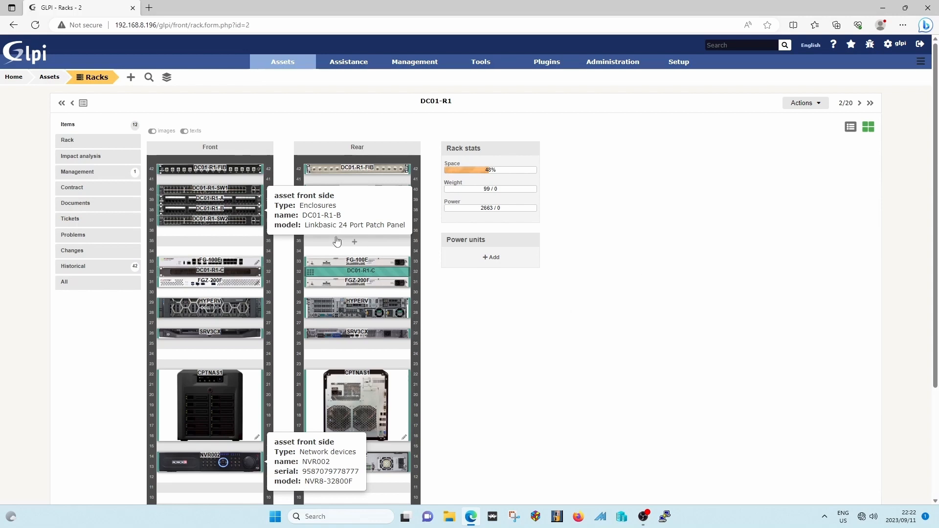
pyautogui.moveTo(260, 464)
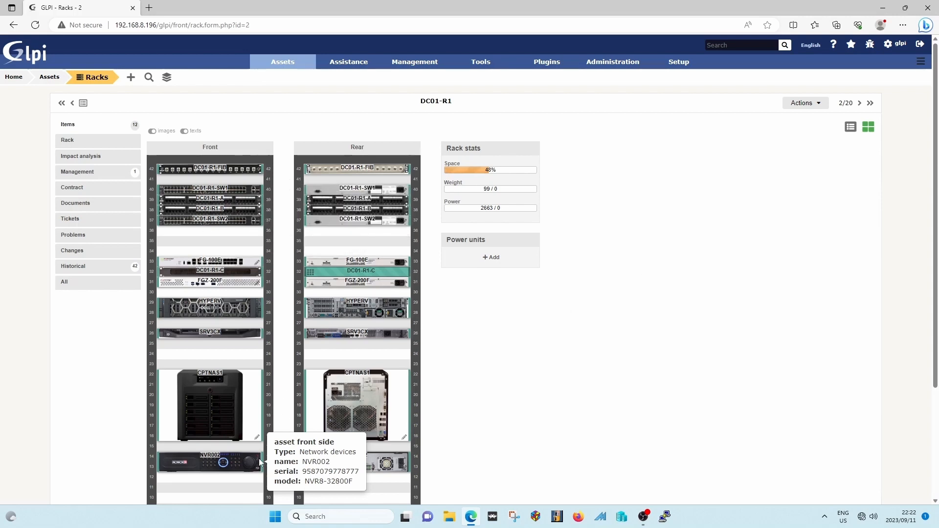
pyautogui.moveTo(615, 375)
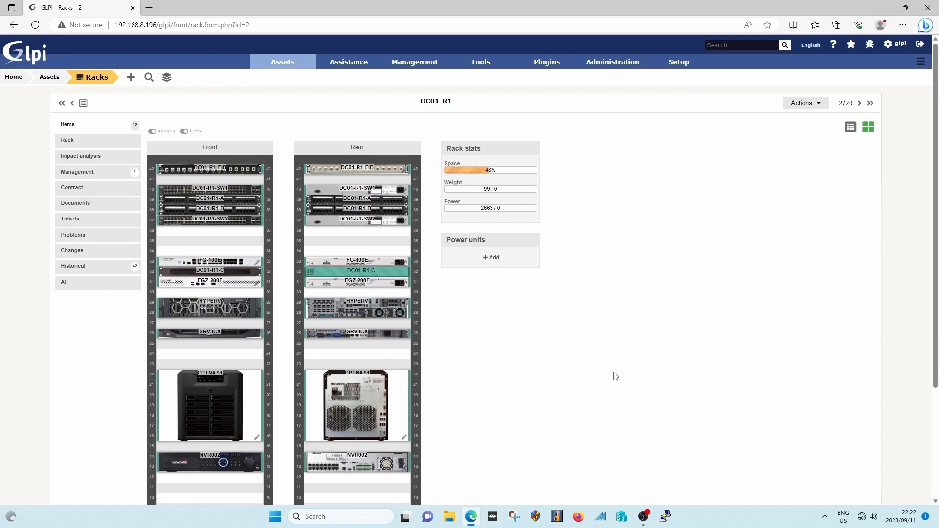
pyautogui.scroll(-3)
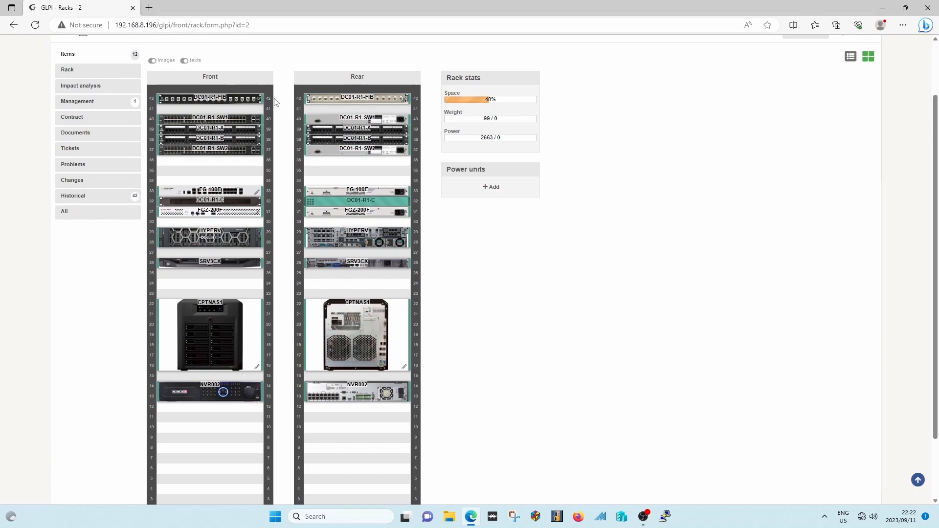
pyautogui.moveTo(217, 88)
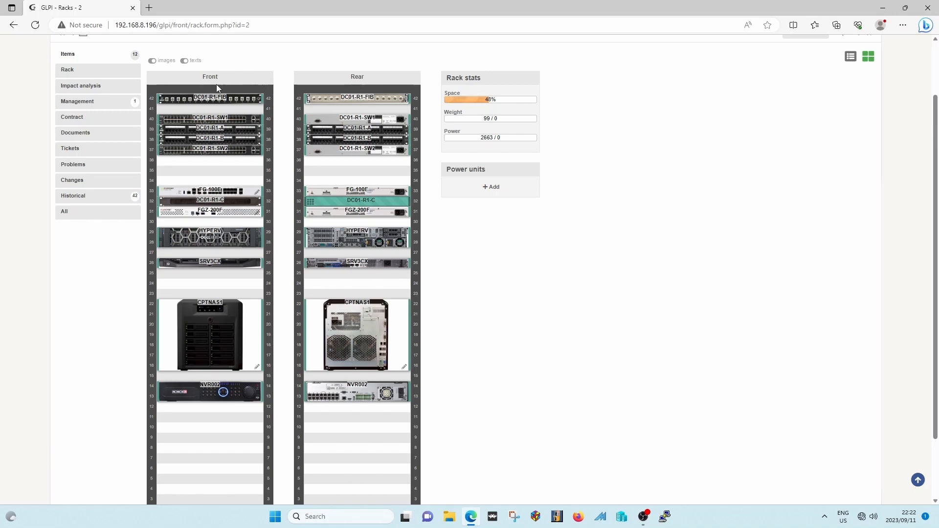
pyautogui.moveTo(356, 74)
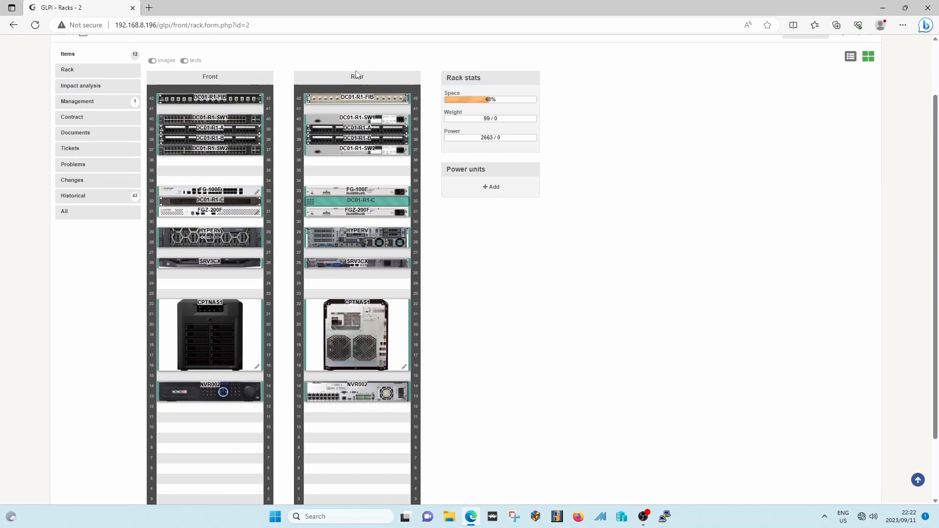
pyautogui.moveTo(402, 78)
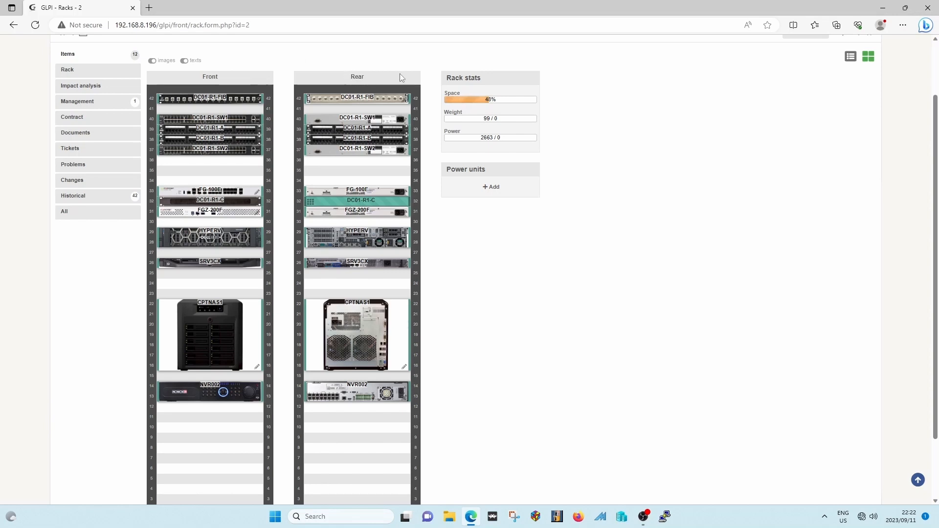
pyautogui.moveTo(494, 399)
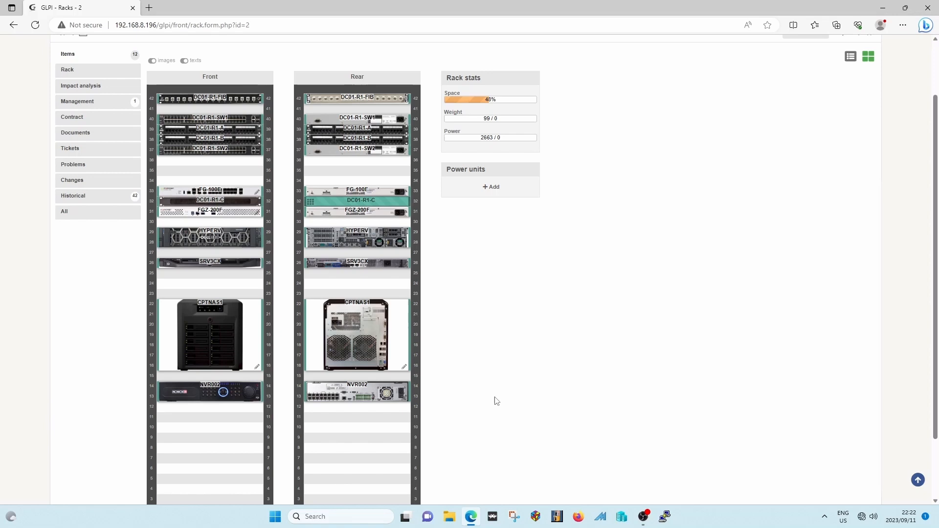
pyautogui.moveTo(295, 467)
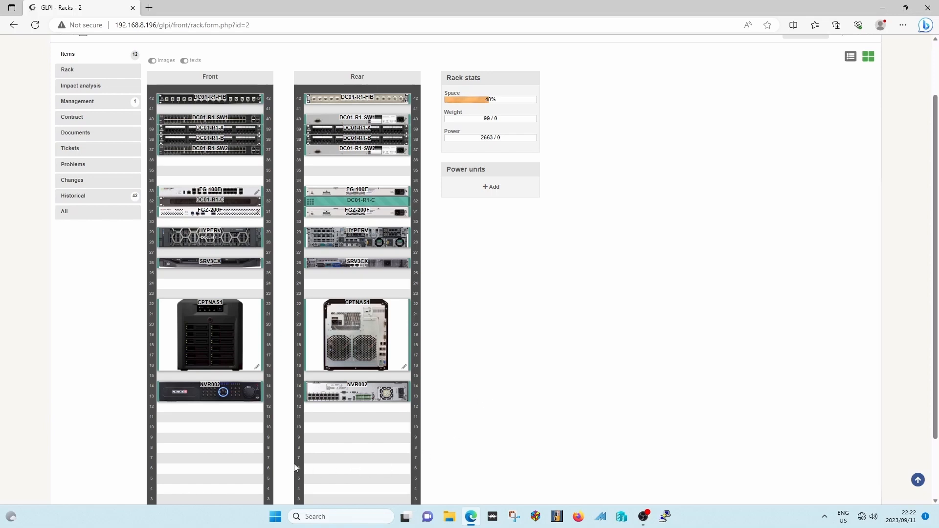
pyautogui.moveTo(221, 435)
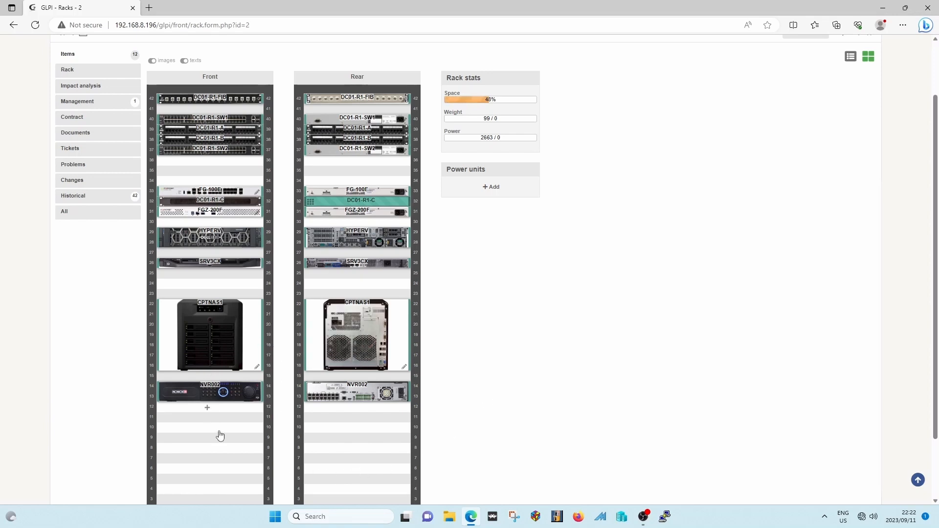
pyautogui.moveTo(553, 395)
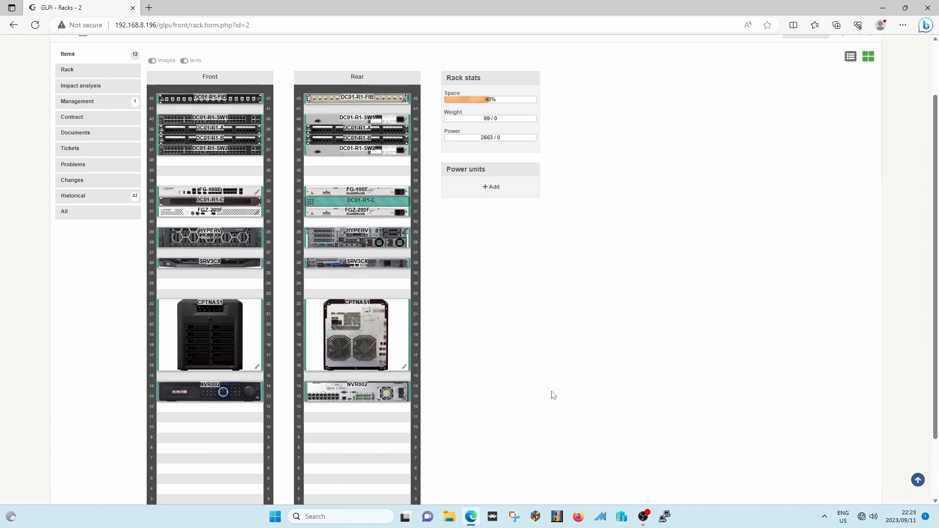
pyautogui.moveTo(575, 381)
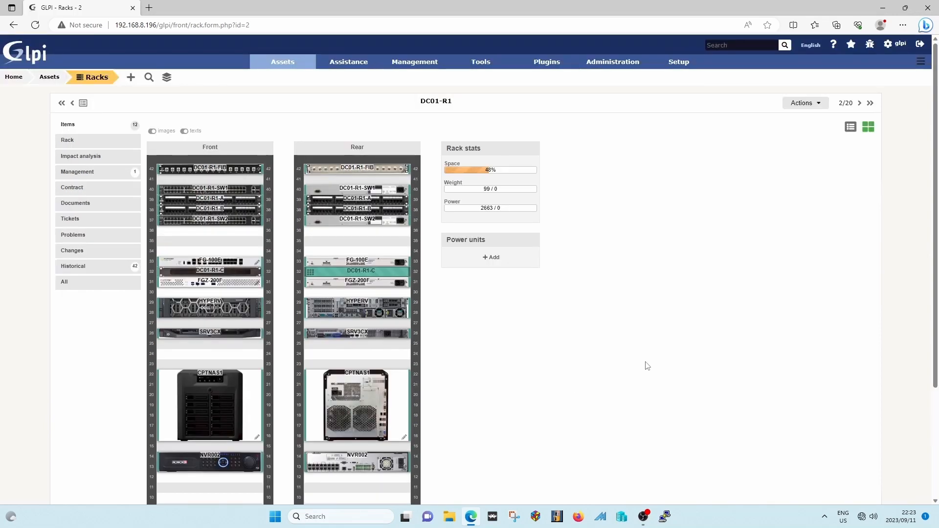
pyautogui.moveTo(493, 170)
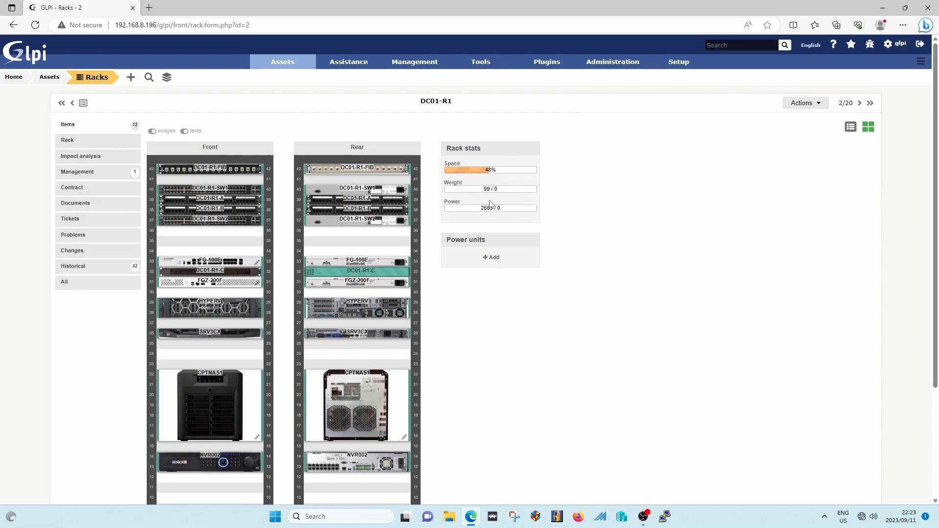
pyautogui.moveTo(491, 178)
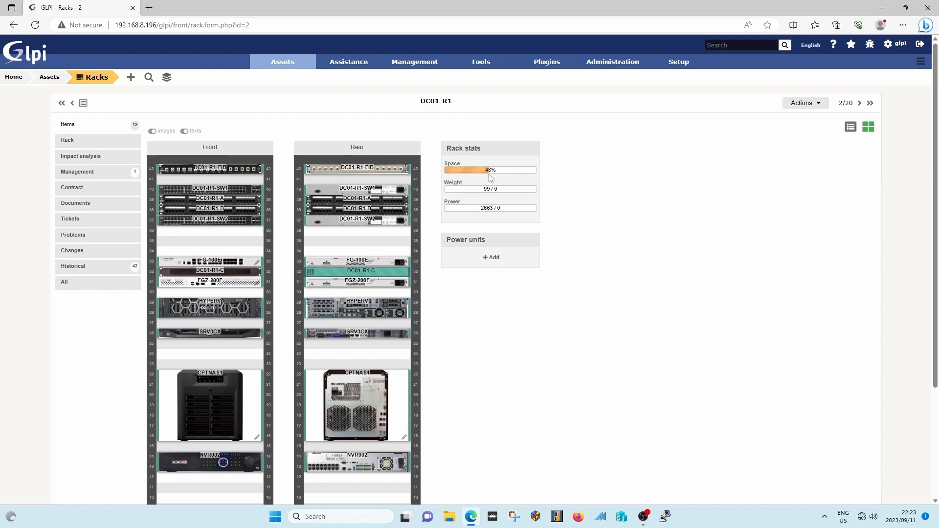
pyautogui.moveTo(512, 174)
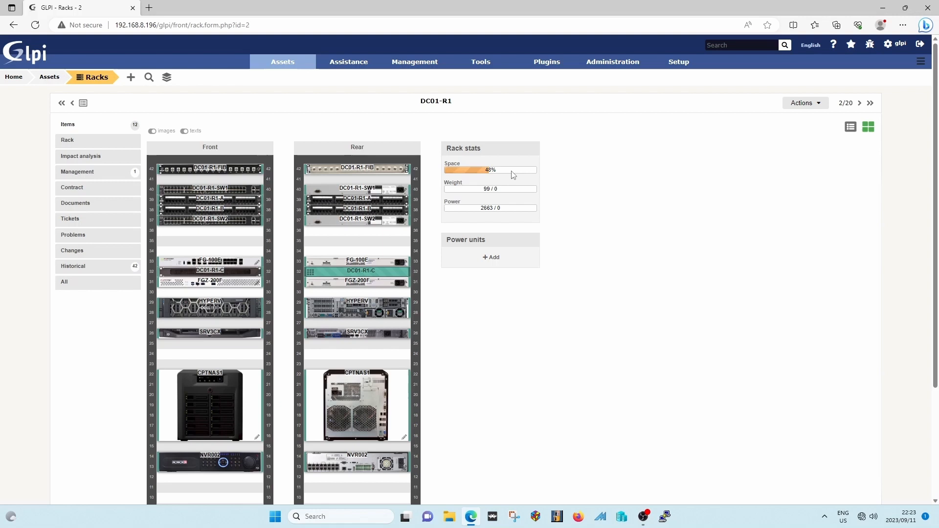
pyautogui.moveTo(540, 440)
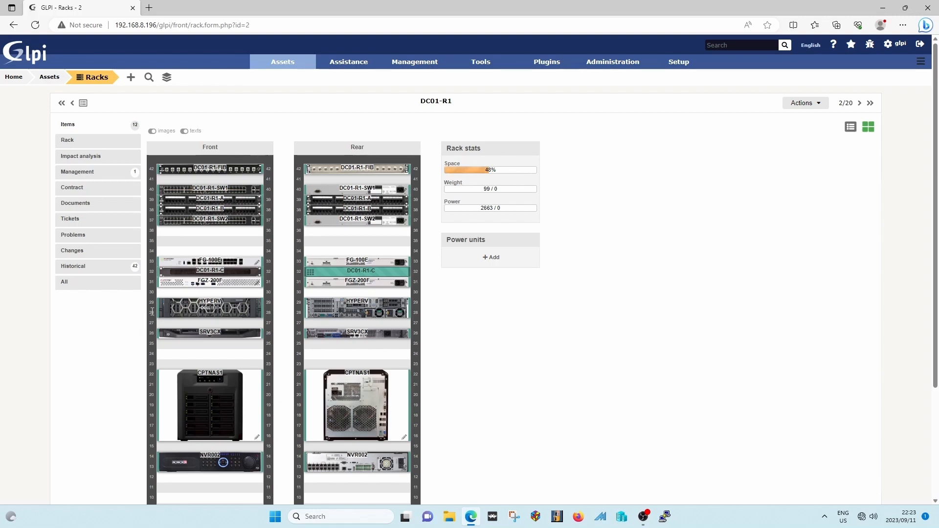
pyautogui.moveTo(757, 395)
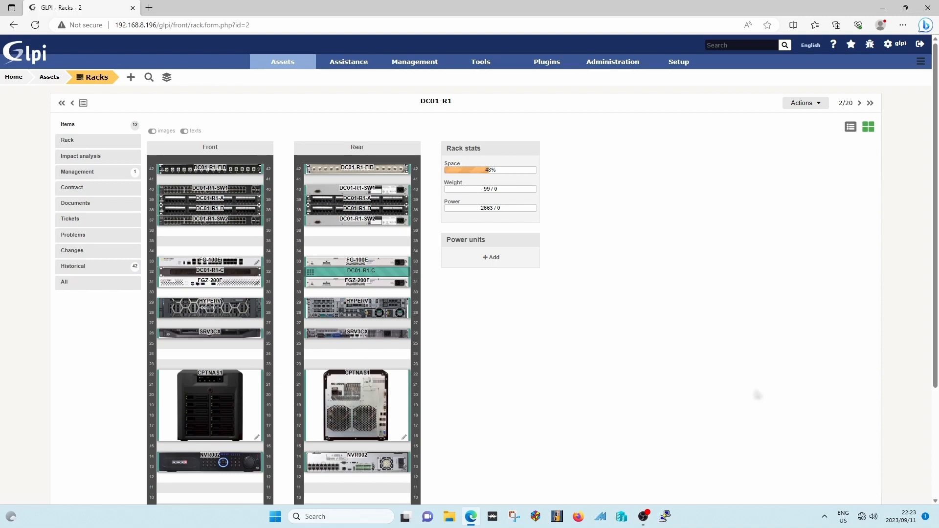
pyautogui.moveTo(491, 178)
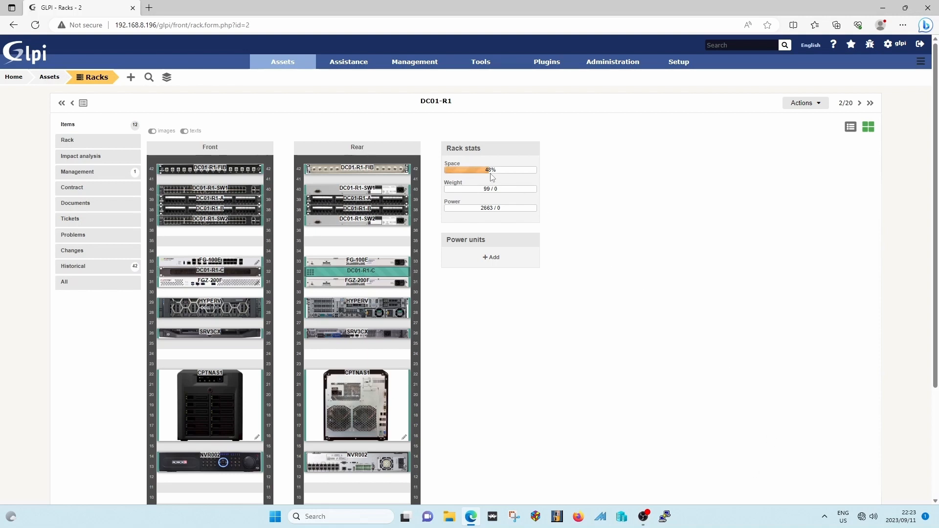
pyautogui.moveTo(501, 172)
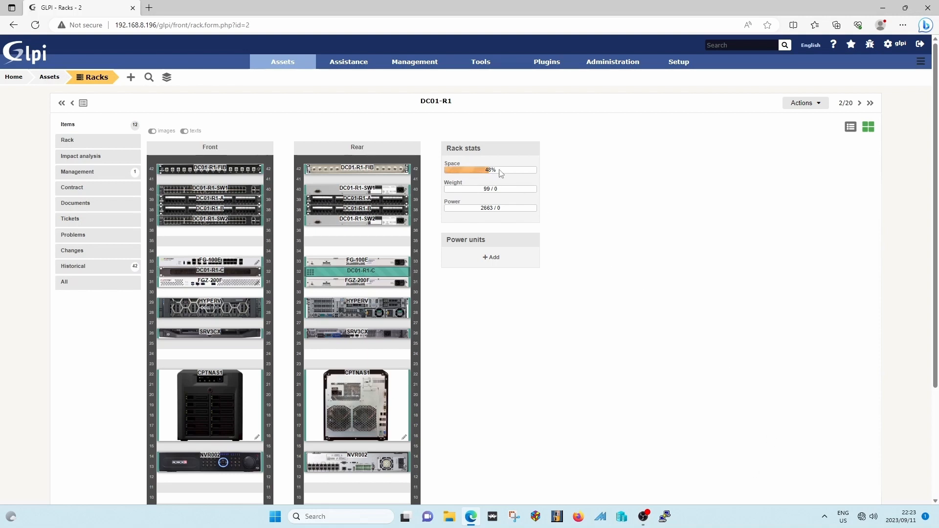
pyautogui.moveTo(545, 177)
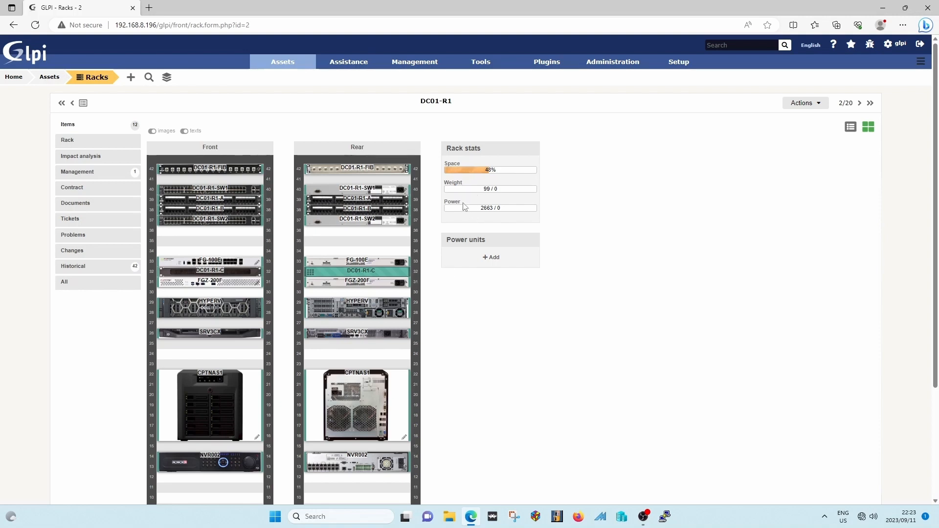
pyautogui.moveTo(491, 340)
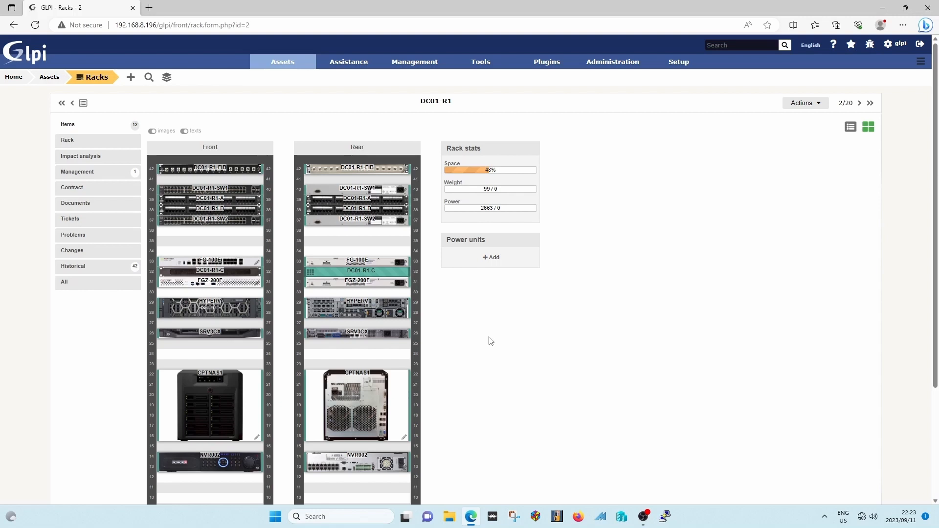
pyautogui.moveTo(518, 381)
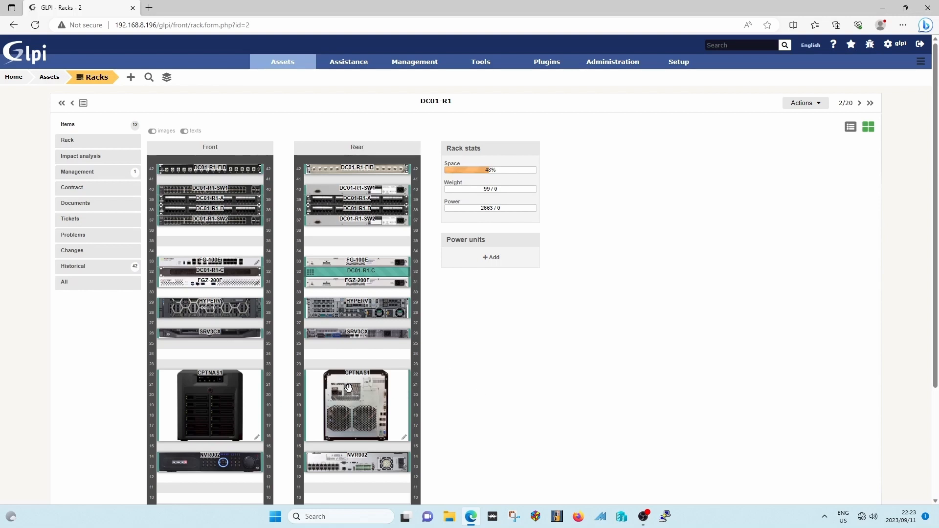
pyautogui.moveTo(498, 326)
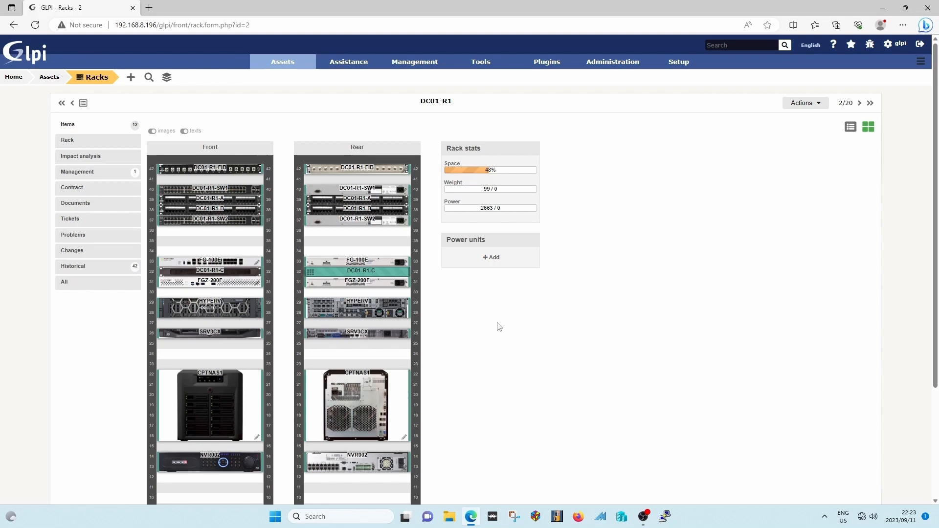
pyautogui.moveTo(527, 305)
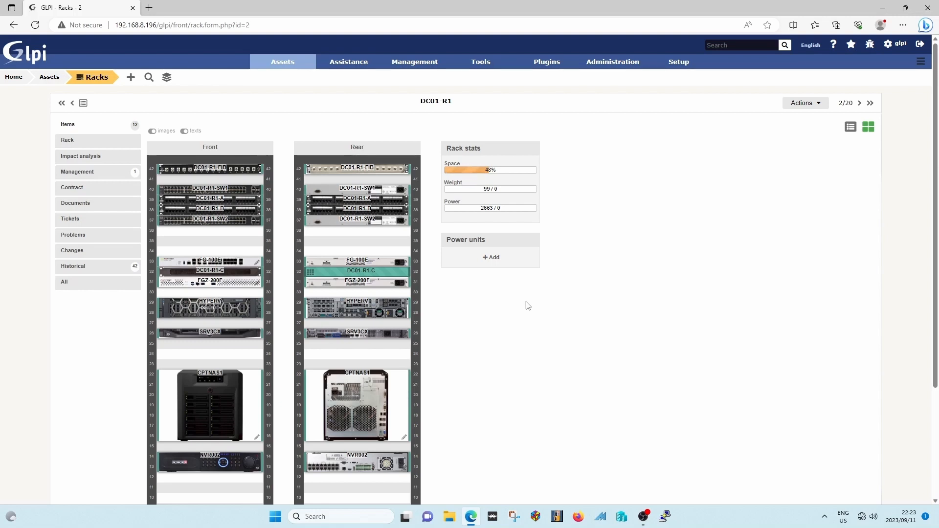
pyautogui.moveTo(464, 301)
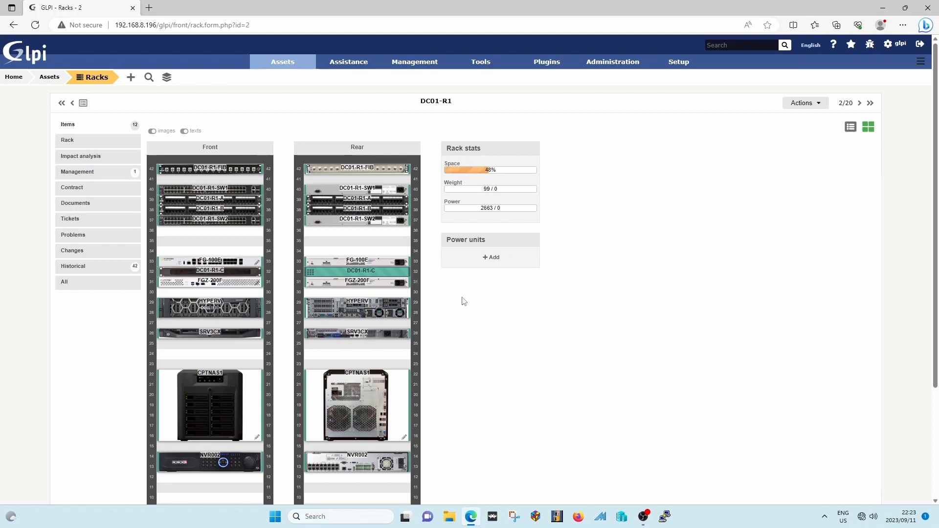
pyautogui.moveTo(481, 205)
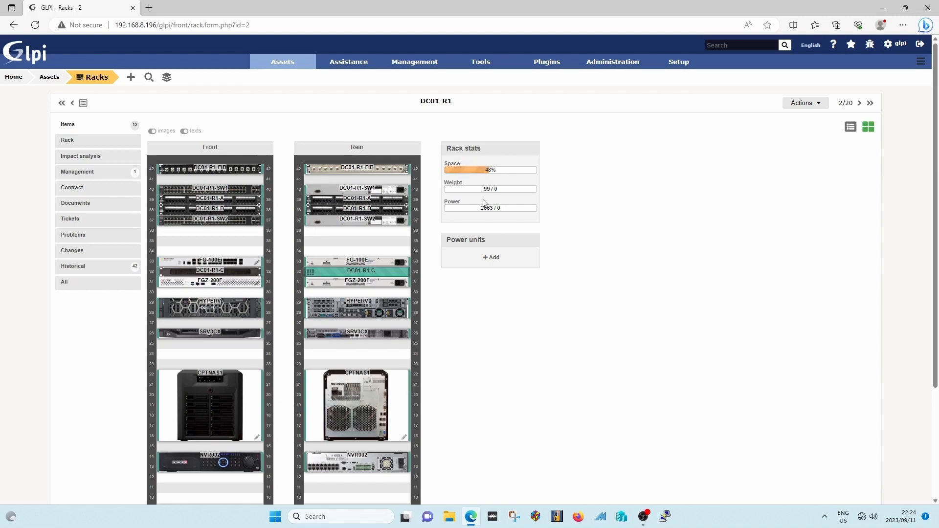
pyautogui.moveTo(495, 197)
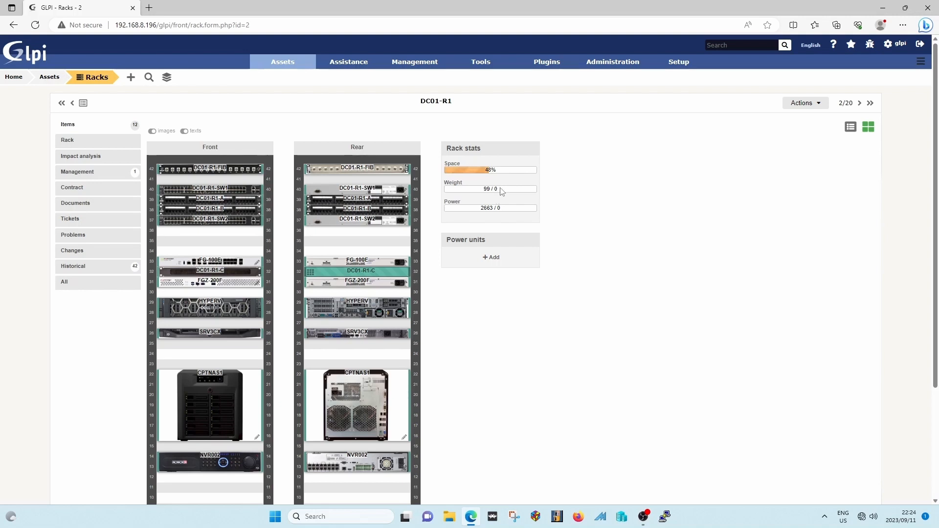
pyautogui.moveTo(504, 174)
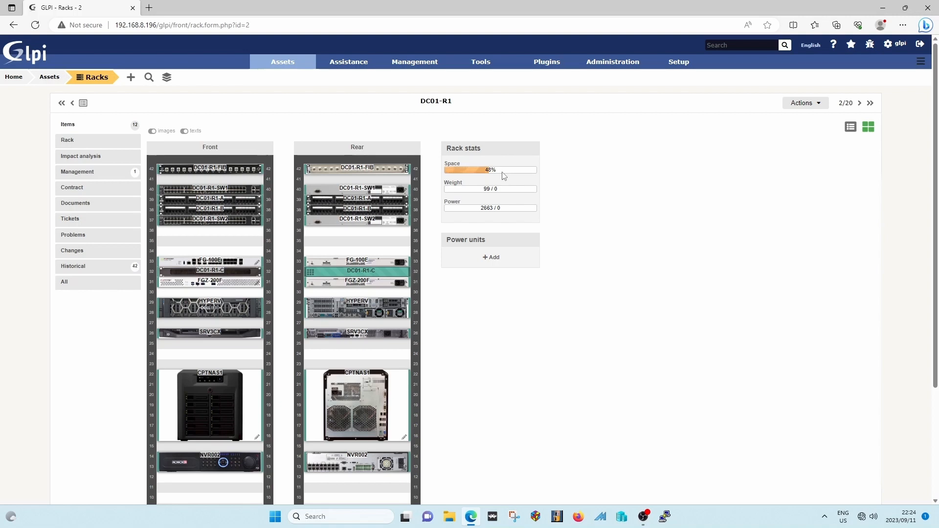
pyautogui.moveTo(644, 143)
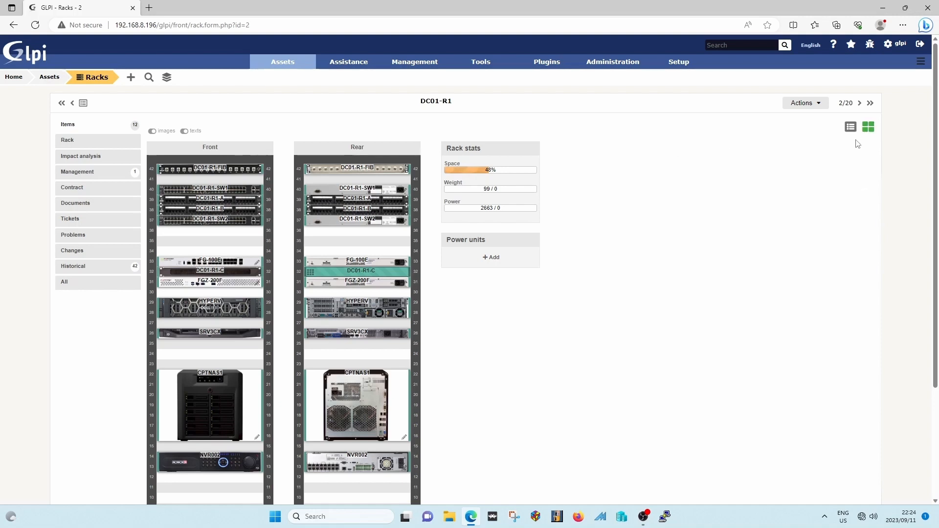
pyautogui.click(851, 127)
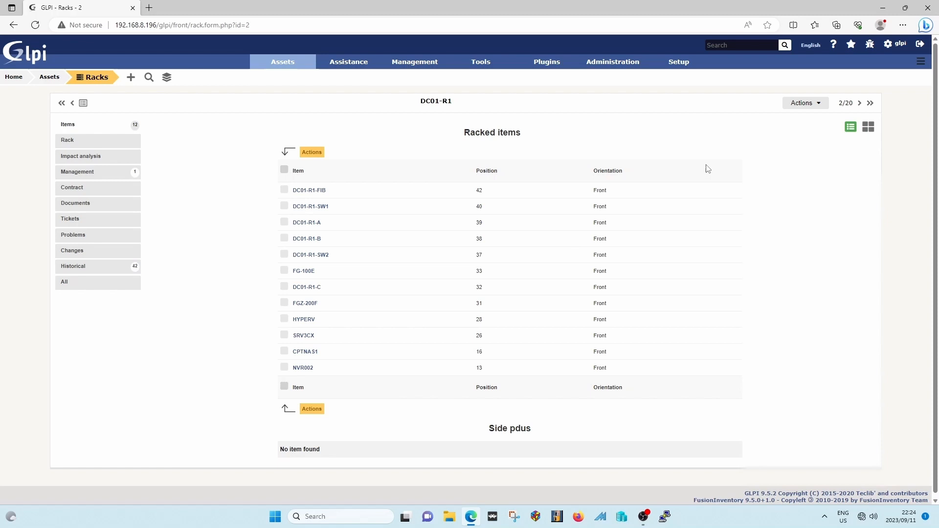
pyautogui.click(867, 126)
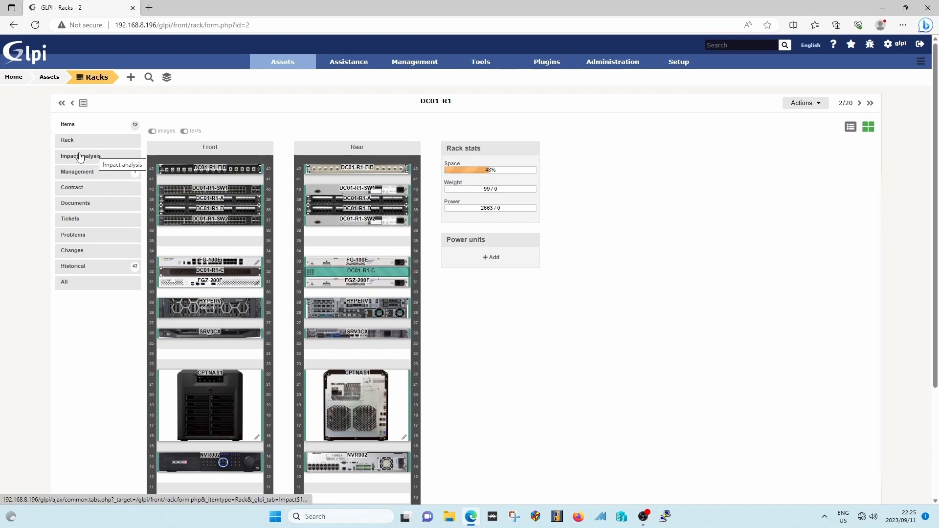
pyautogui.click(81, 156)
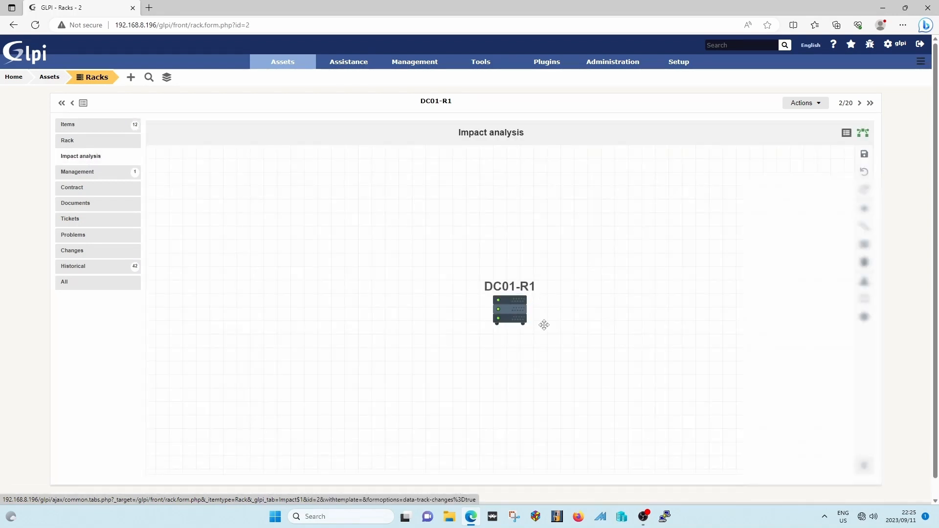
pyautogui.moveTo(816, 174)
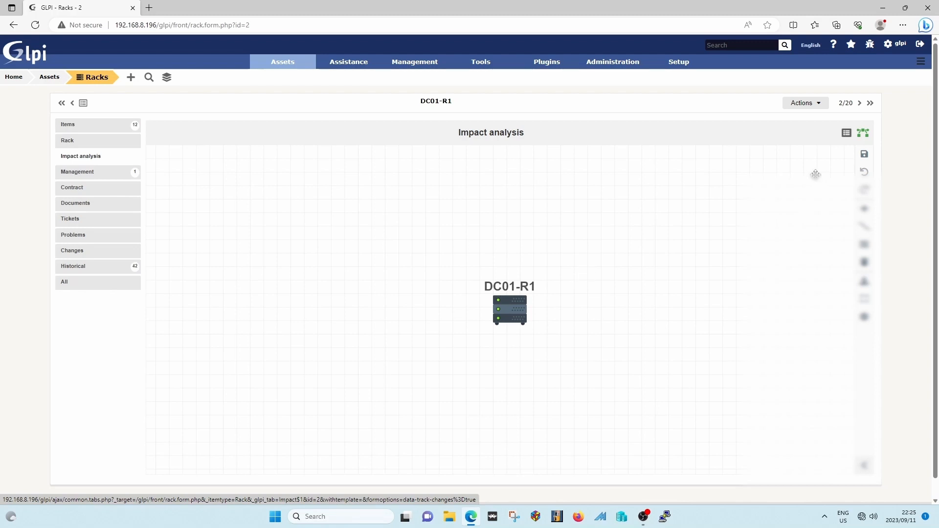
pyautogui.moveTo(804, 174)
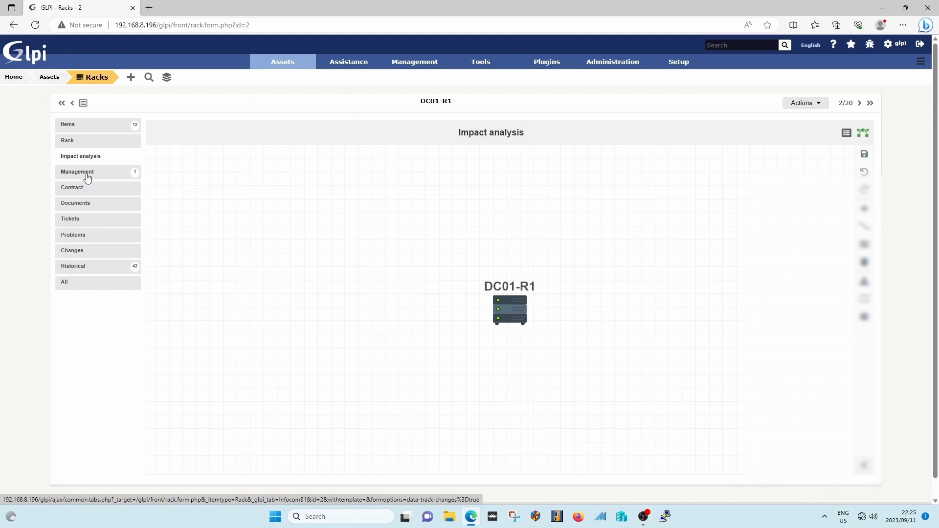
# Show DC01-R1's Management details: empty lifecycle, financial and warranty fields
pyautogui.click(76, 171)
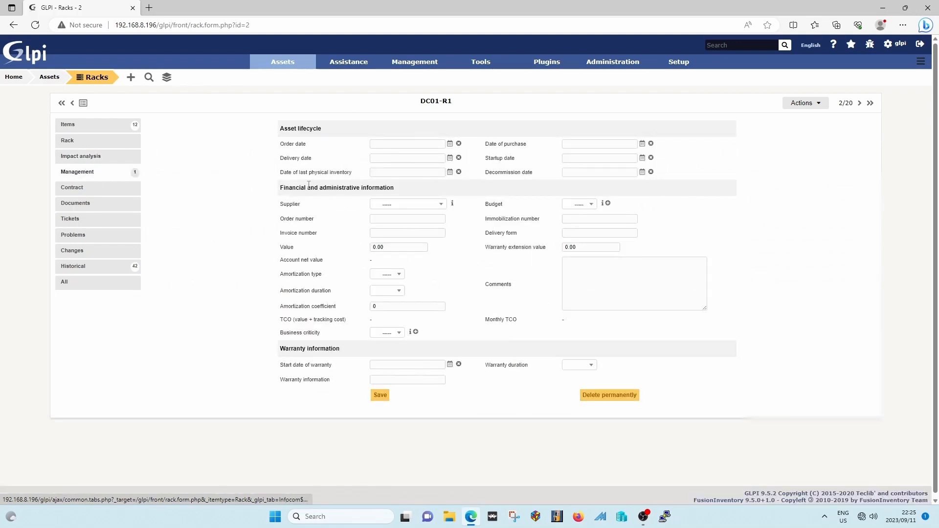
pyautogui.moveTo(312, 184)
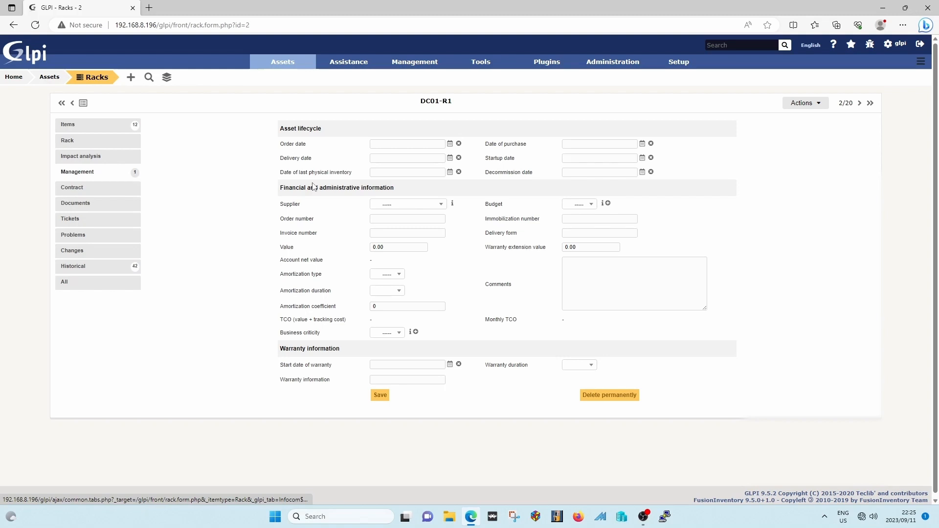
pyautogui.moveTo(200, 168)
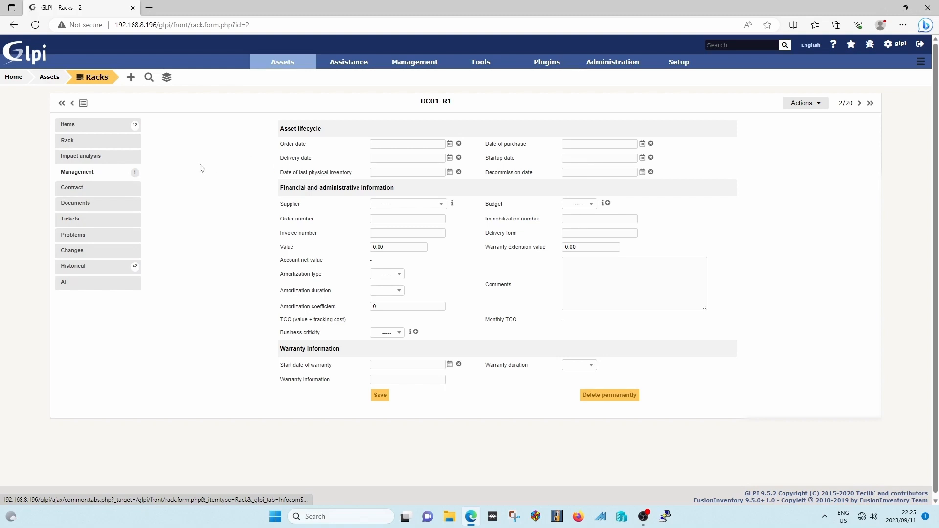
# Review DC01-R1's contracts (none found) and then its empty document list
pyautogui.click(72, 187)
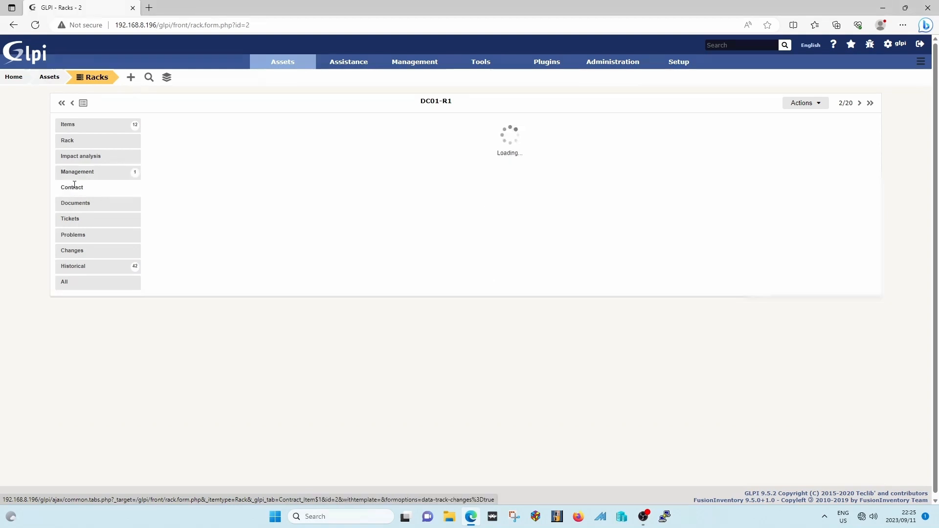
pyautogui.click(71, 187)
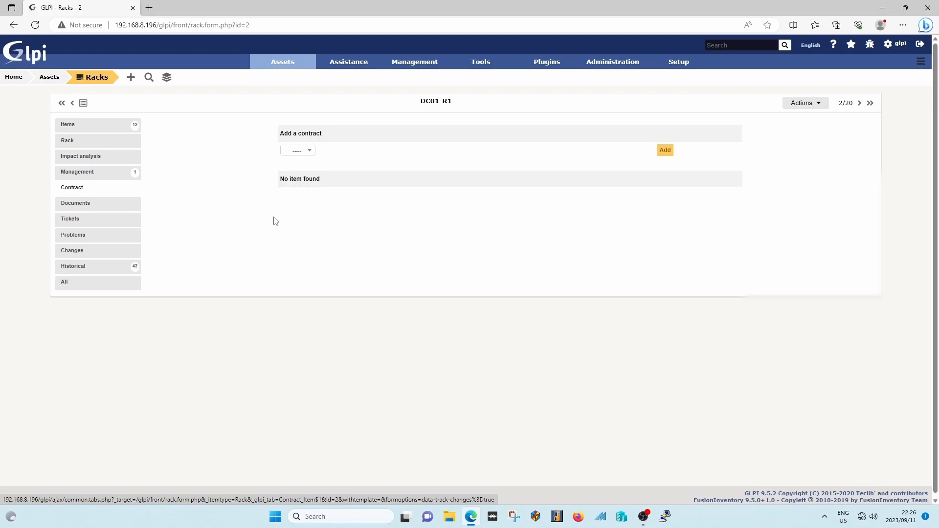
pyautogui.moveTo(111, 205)
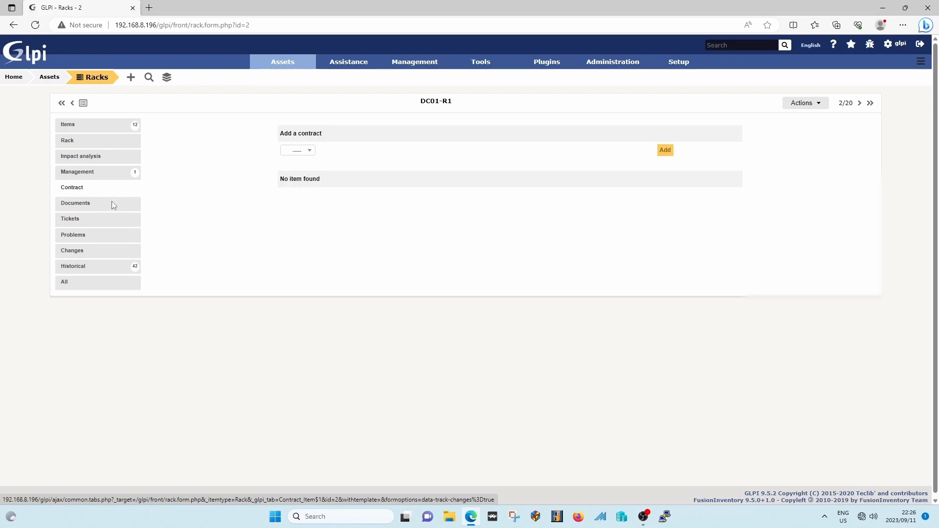
pyautogui.click(75, 203)
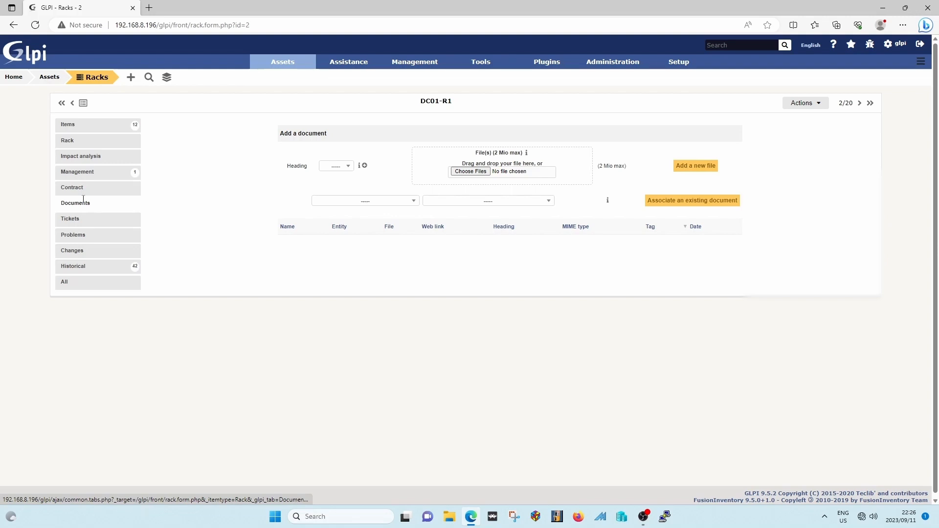
pyautogui.moveTo(76, 225)
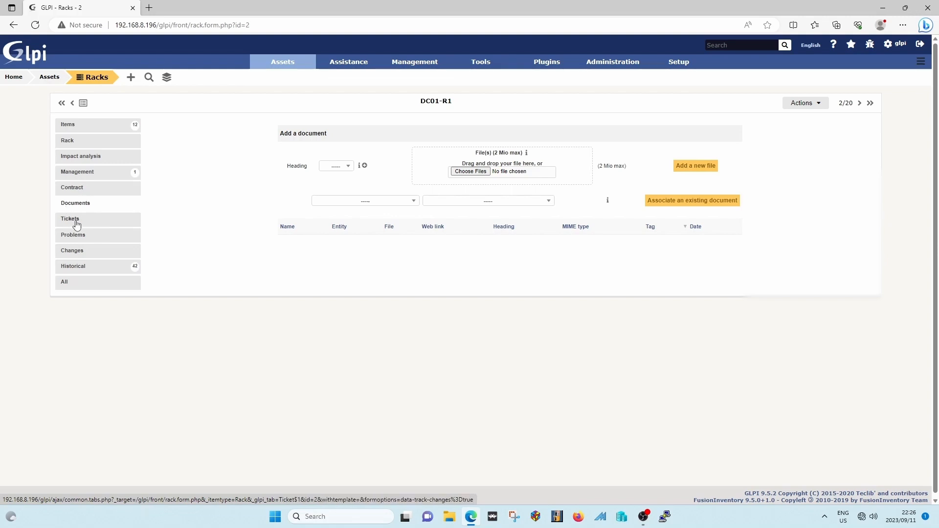
pyautogui.moveTo(73, 221)
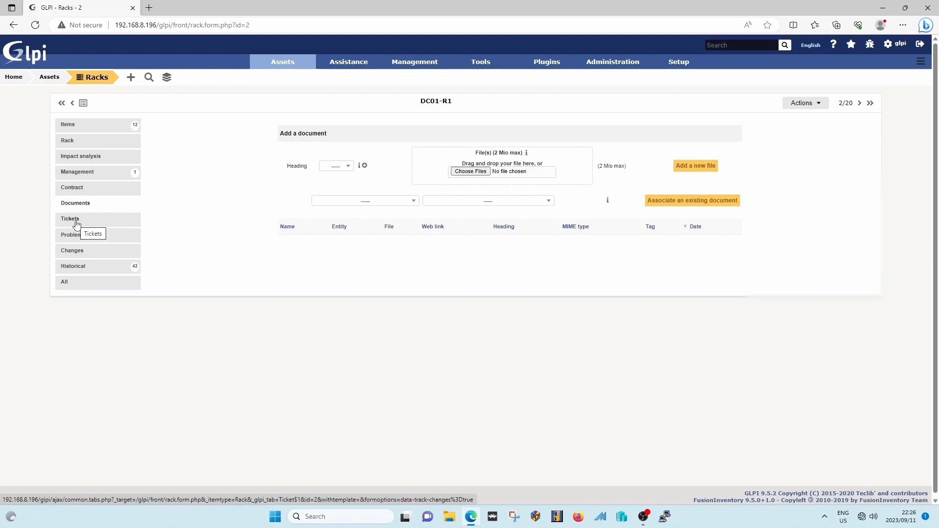
# Check DC01-R1's tickets, problems and changes (all empty), ending on its 42-record history log
pyautogui.click(70, 219)
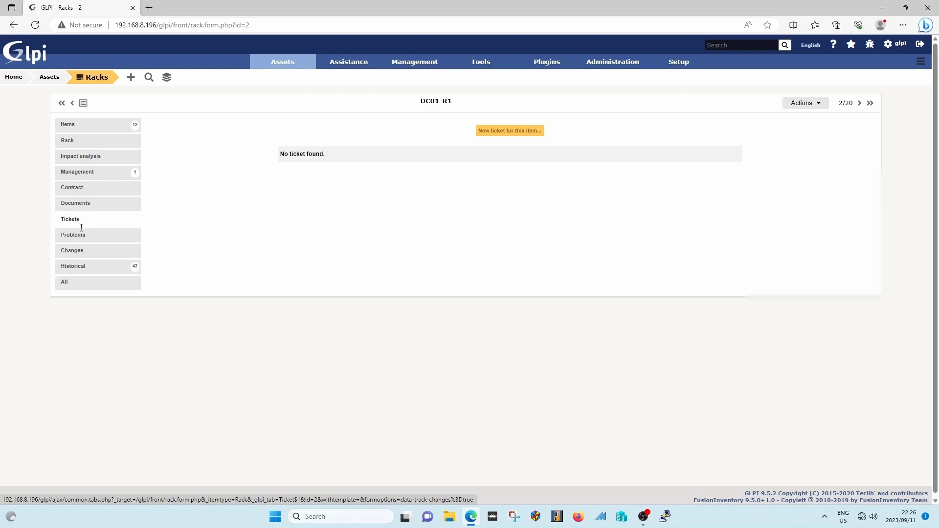
pyautogui.click(72, 234)
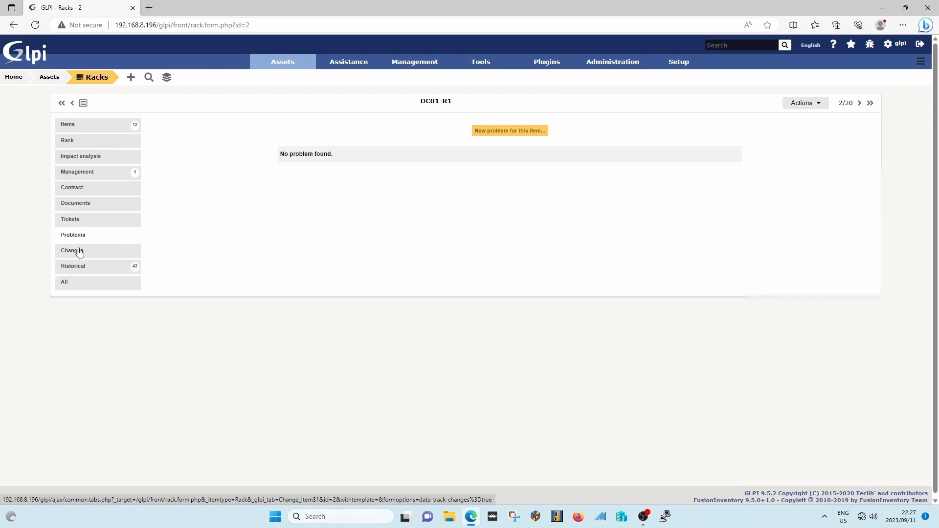
pyautogui.click(72, 250)
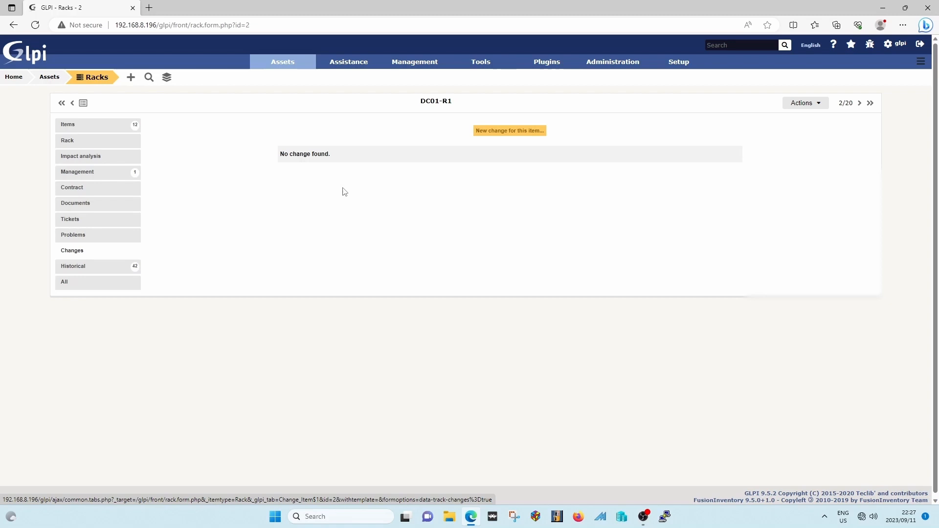
pyautogui.click(72, 266)
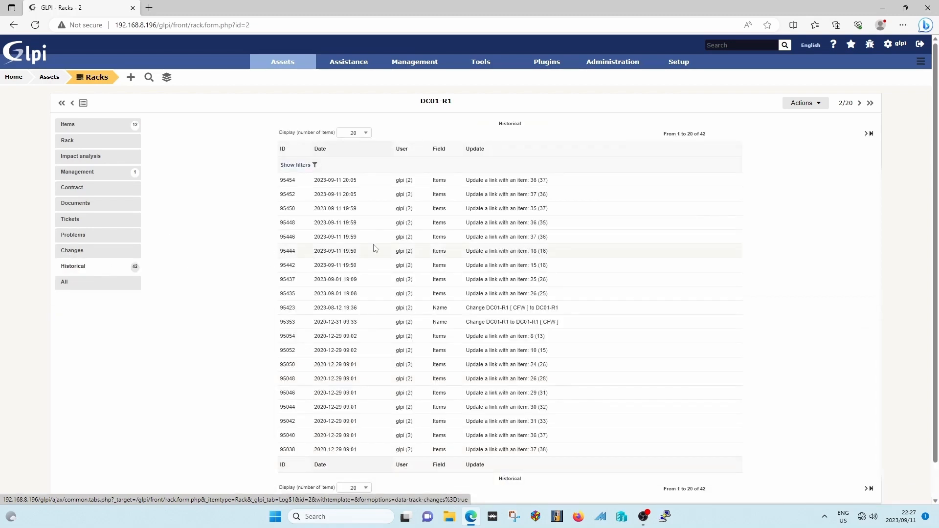
pyautogui.moveTo(378, 247)
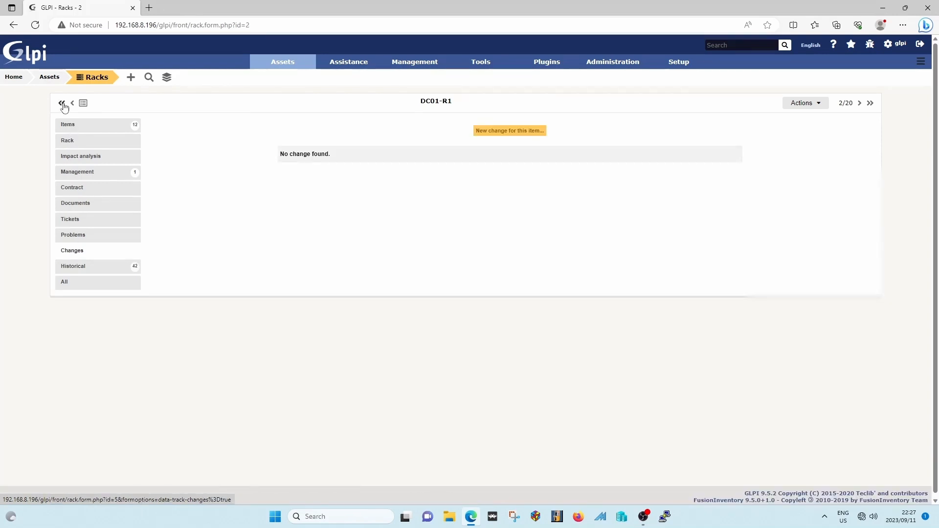
pyautogui.moveTo(72, 106)
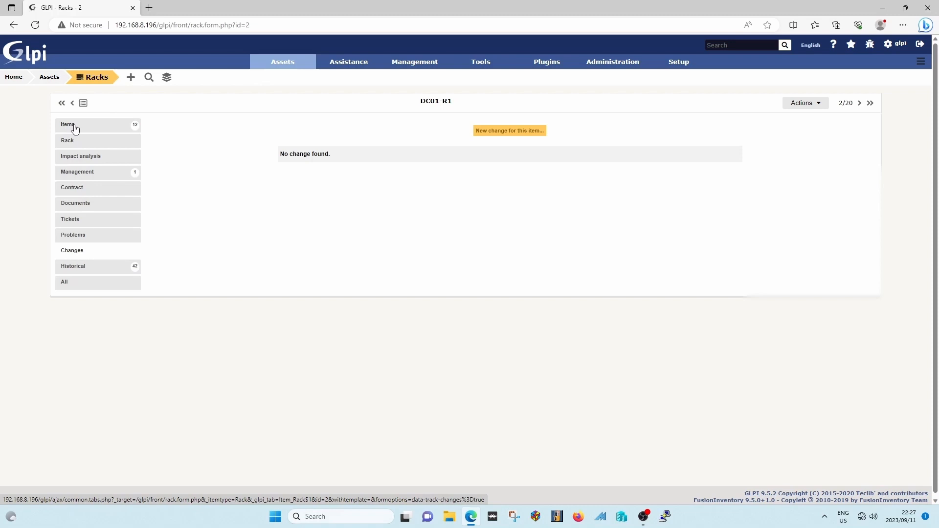
pyautogui.moveTo(73, 128)
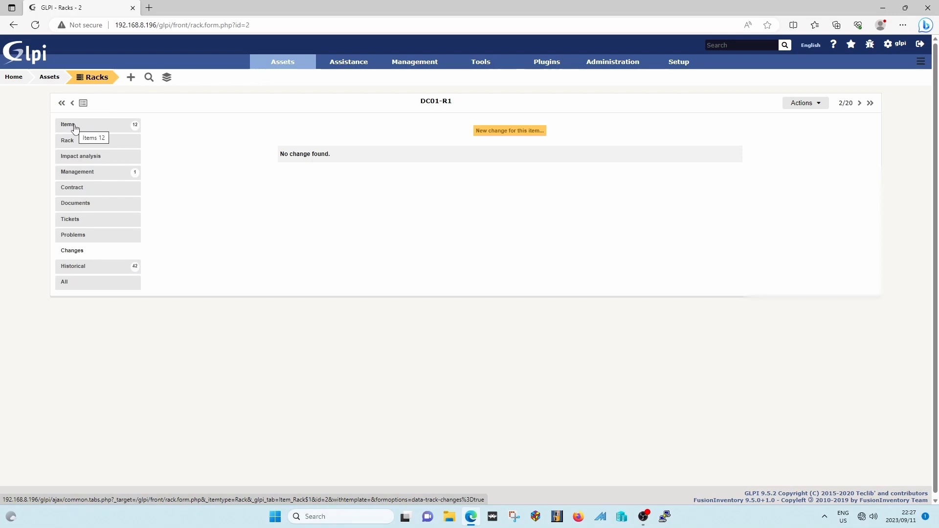
# Return to DC01-R1's Items view with front and rear equipment pictures
pyautogui.click(68, 124)
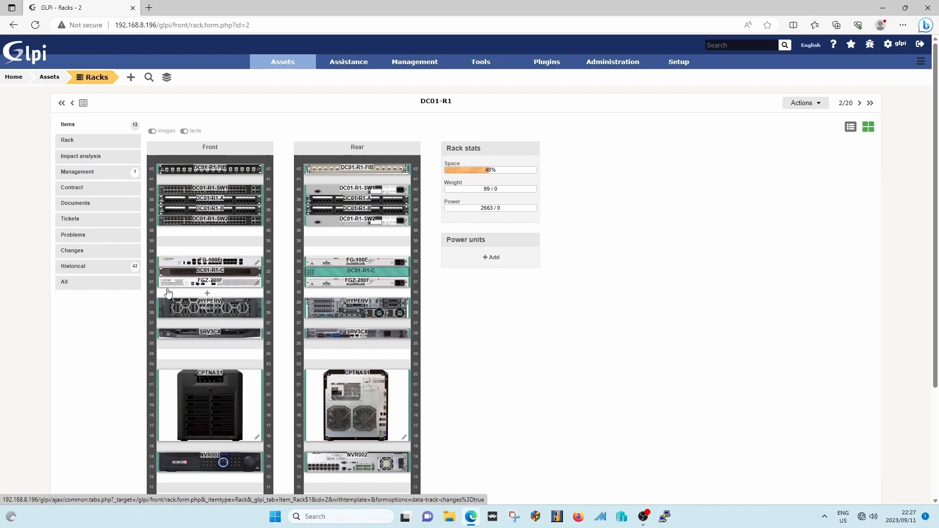
# From the rack, open the HYPERV server's components and then the (26) - A1 ECC memory module record
pyautogui.click(209, 308)
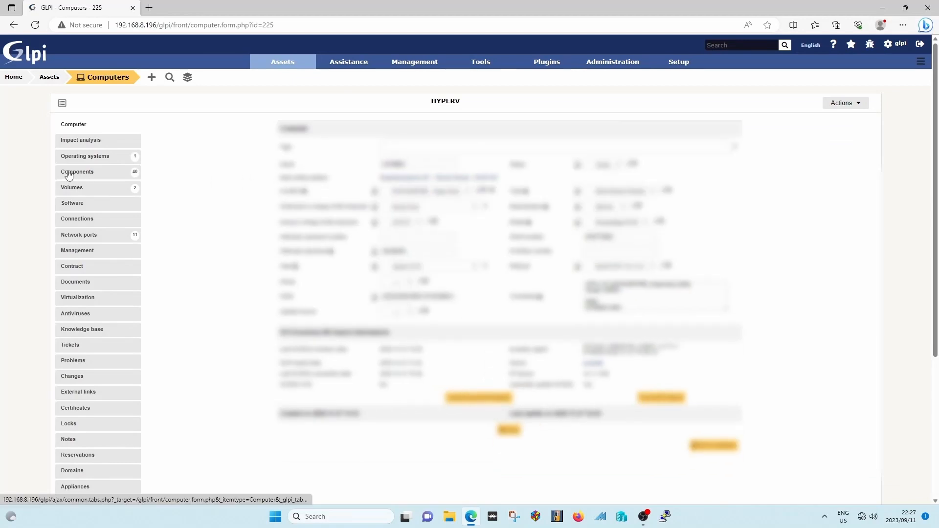
pyautogui.click(77, 172)
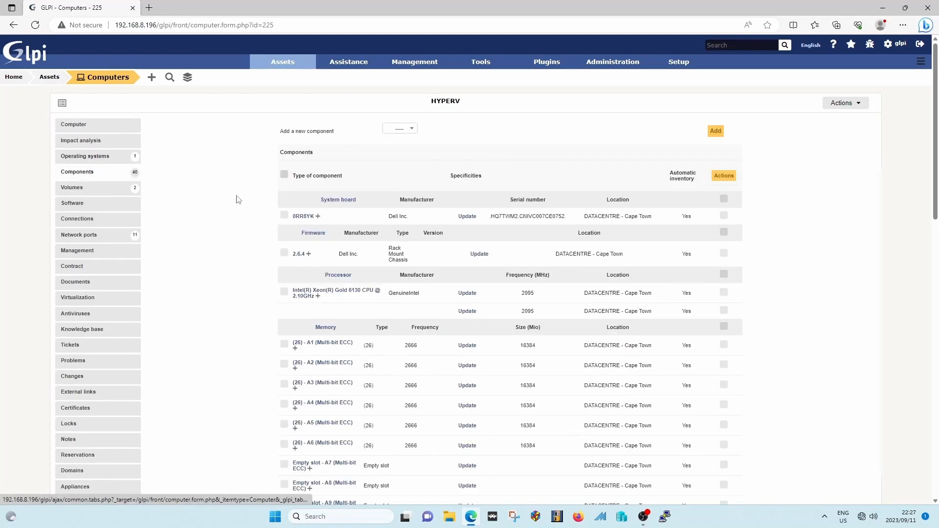
pyautogui.moveTo(265, 163)
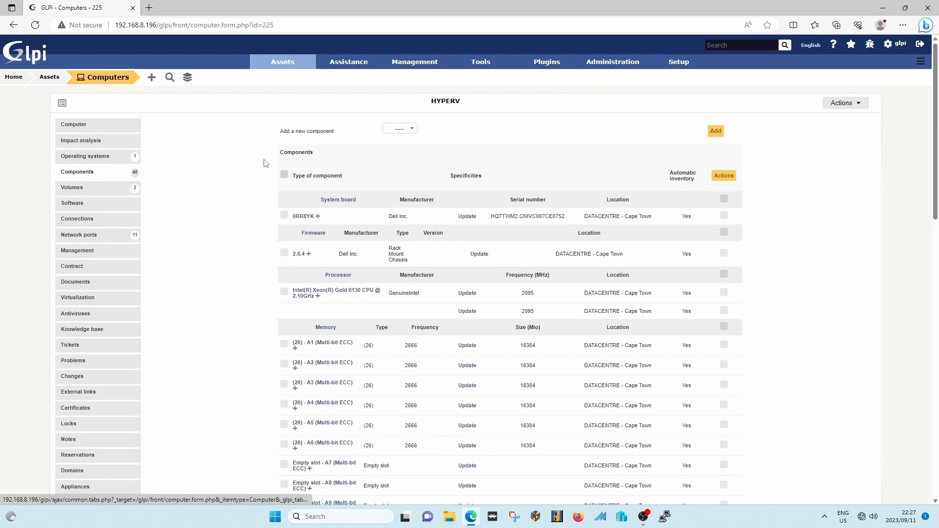
pyautogui.click(108, 77)
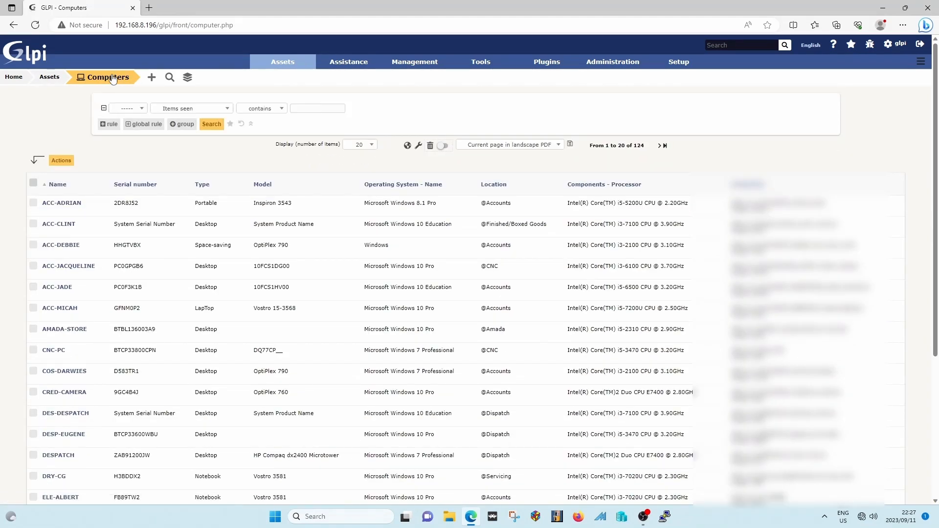
pyautogui.moveTo(90, 80)
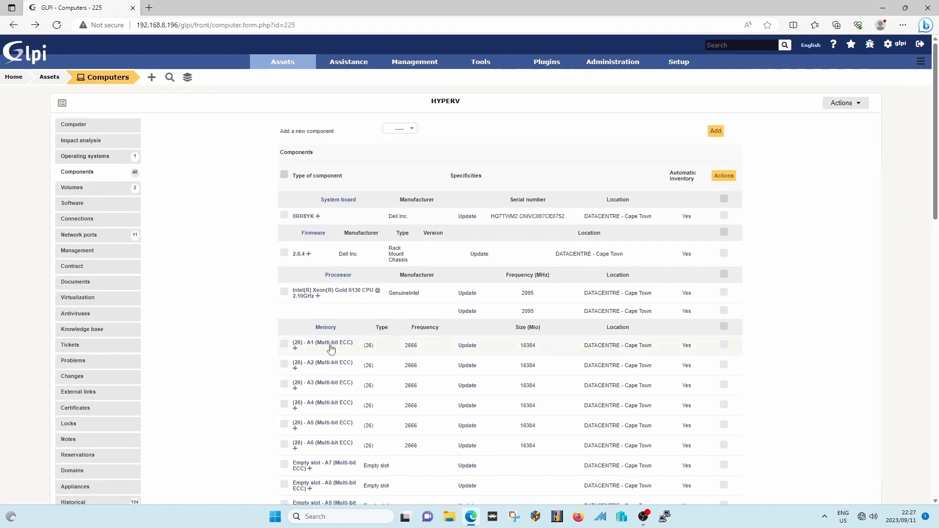
pyautogui.click(320, 342)
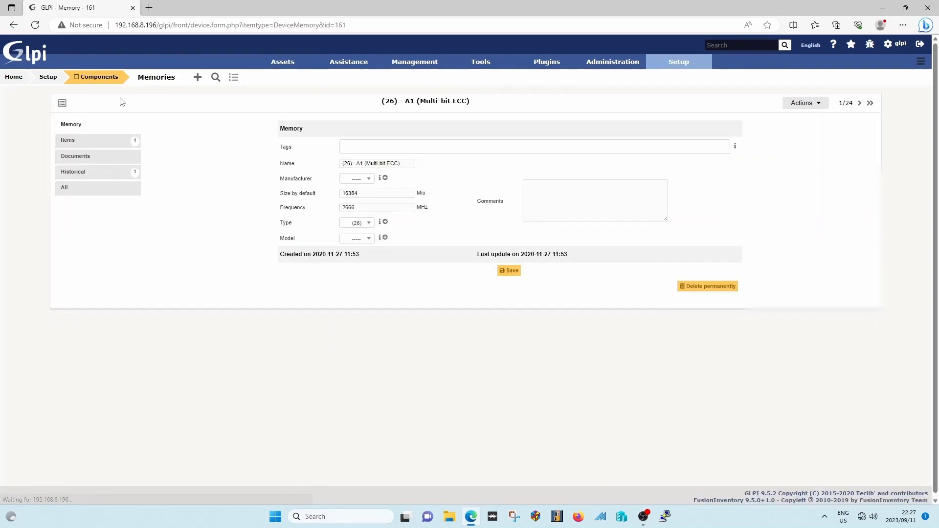
# Go to the Components catalogue listing types from batteries to system boards
pyautogui.click(101, 76)
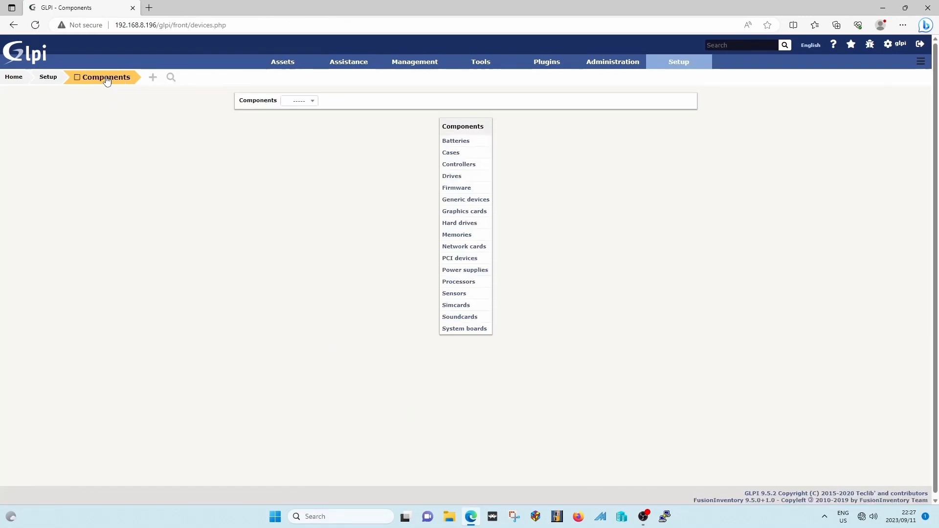
pyautogui.moveTo(58, 86)
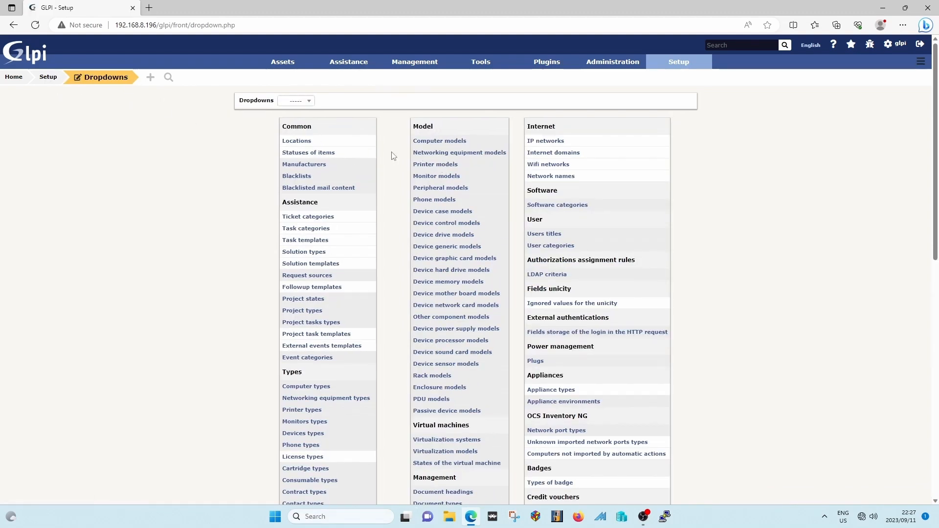
pyautogui.moveTo(435, 413)
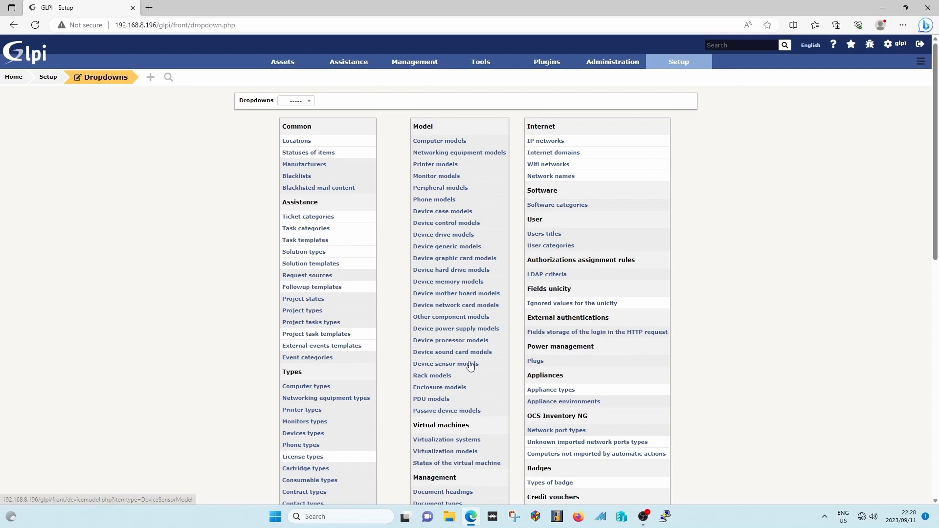
pyautogui.moveTo(470, 340)
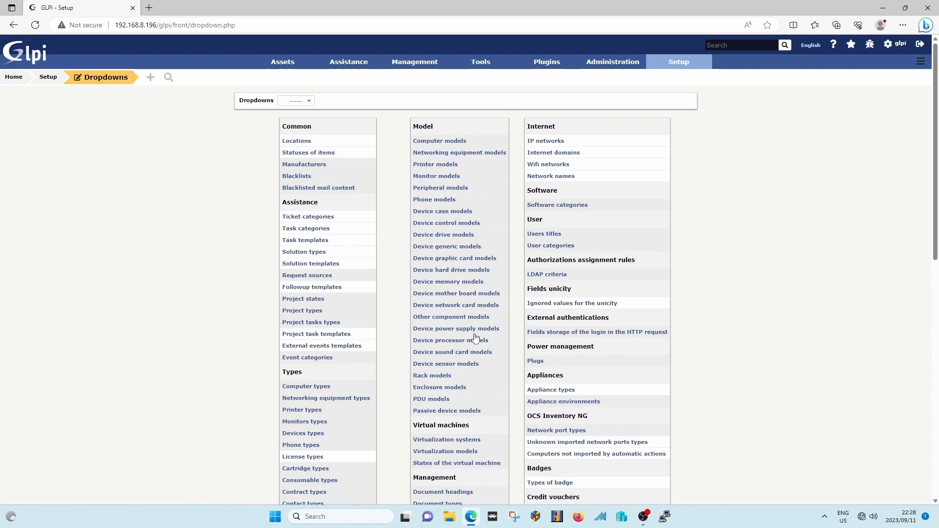
pyautogui.moveTo(452, 145)
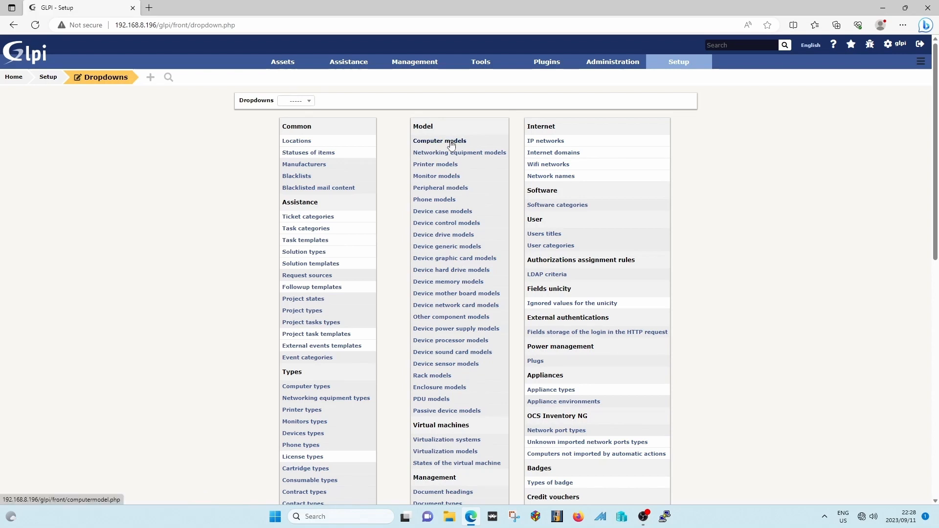
# List all 50 computer models on one page and open the PowerEdge R740 model record
pyautogui.click(439, 141)
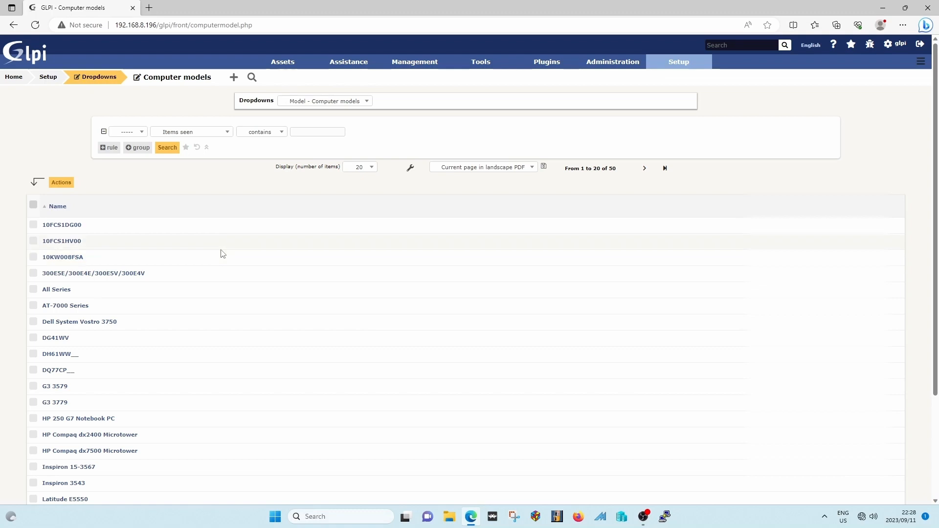
pyautogui.moveTo(221, 250)
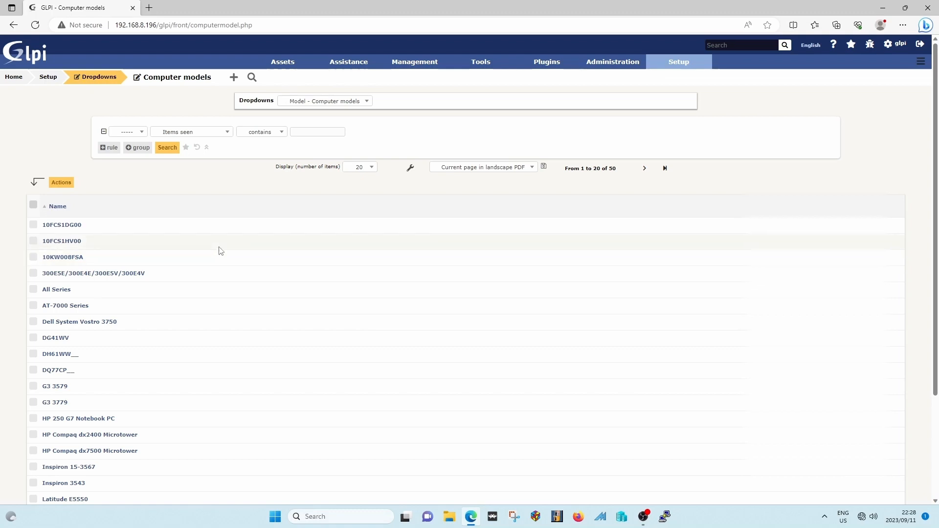
pyautogui.scroll(-3)
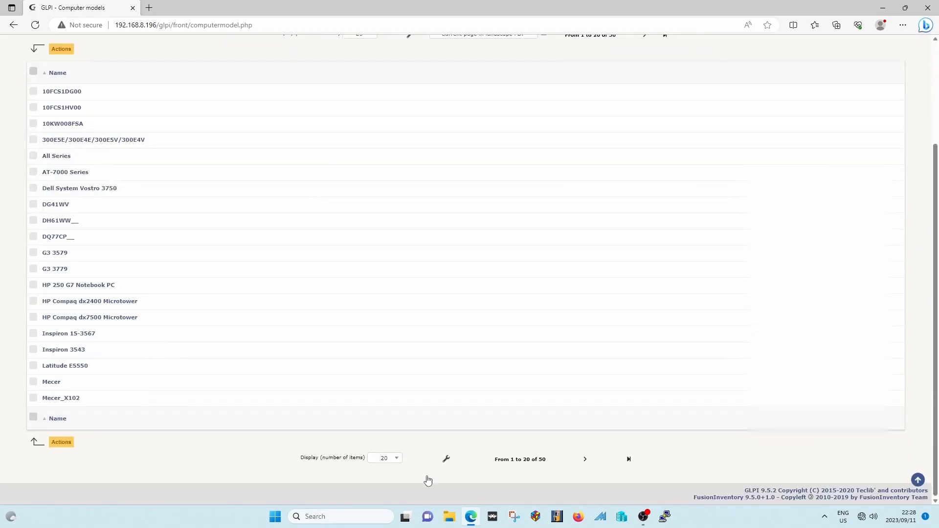
pyautogui.click(385, 458)
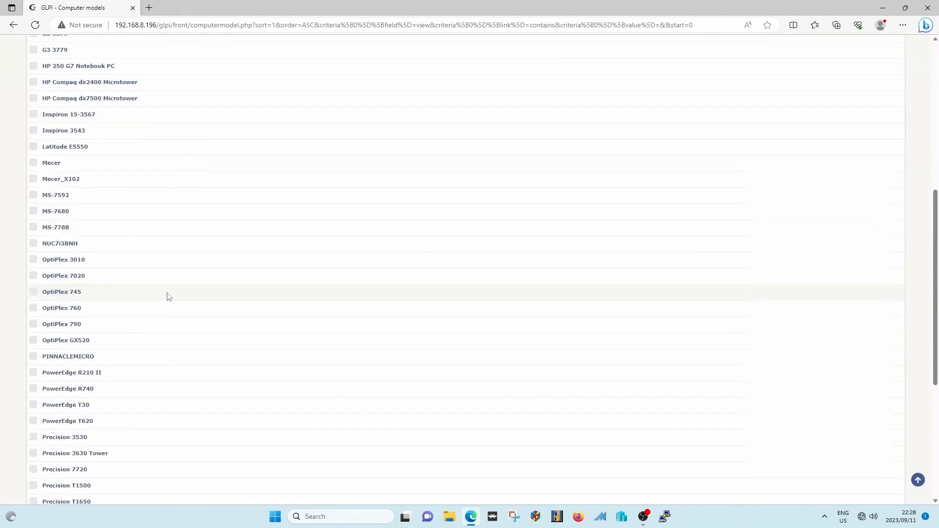
pyautogui.scroll(-3)
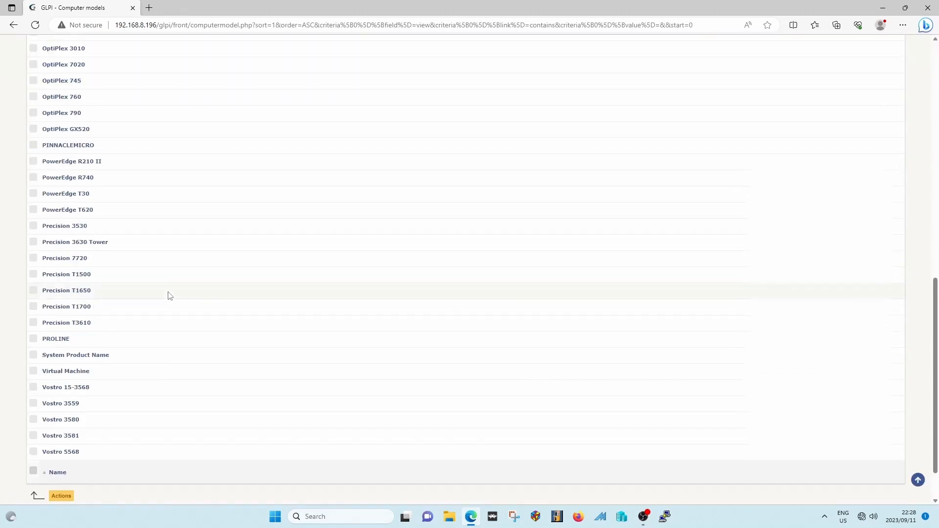
pyautogui.moveTo(87, 191)
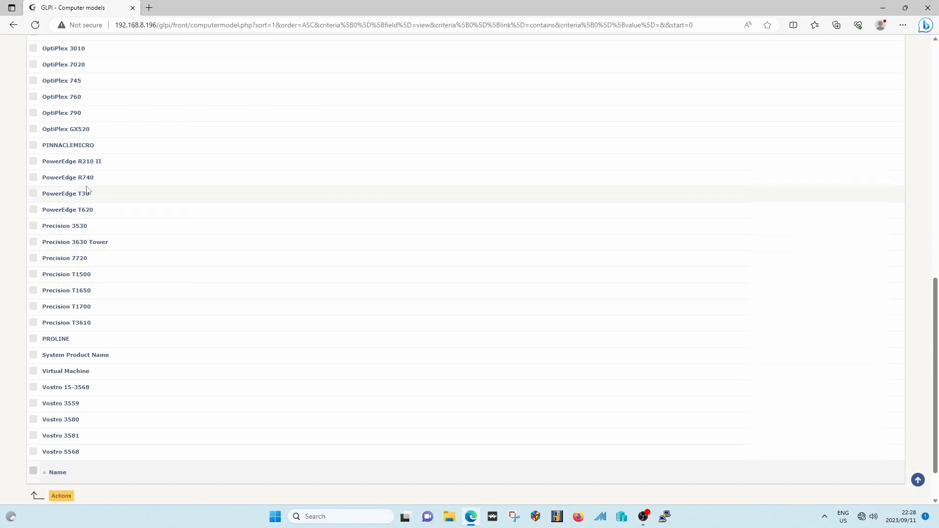
pyautogui.click(68, 177)
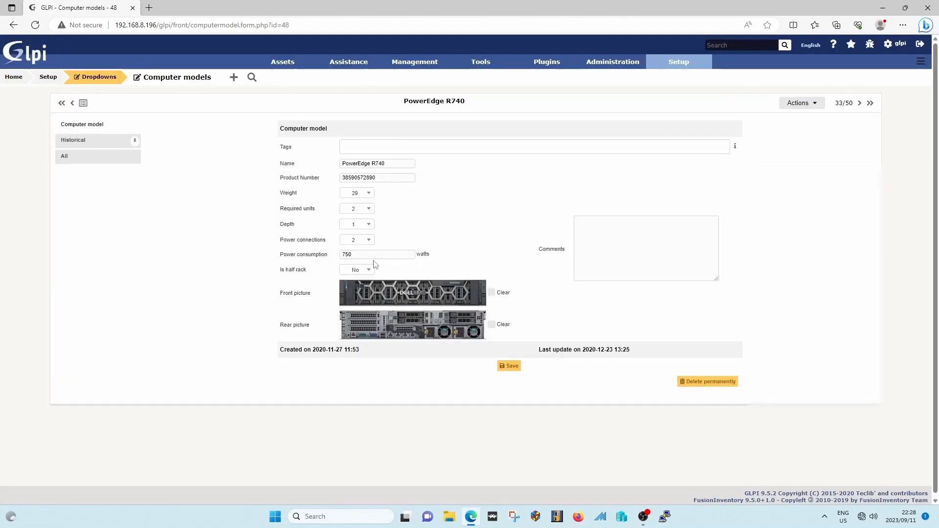
pyautogui.moveTo(286, 301)
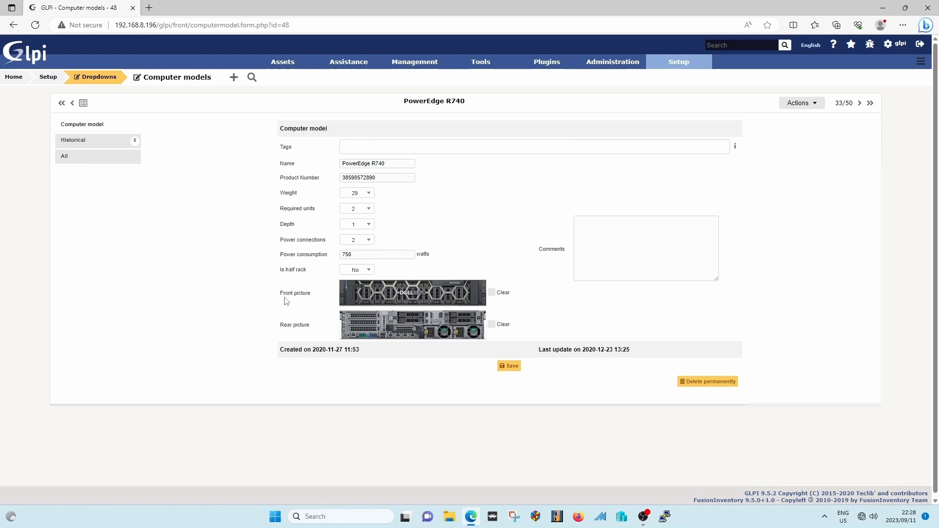
pyautogui.moveTo(343, 287)
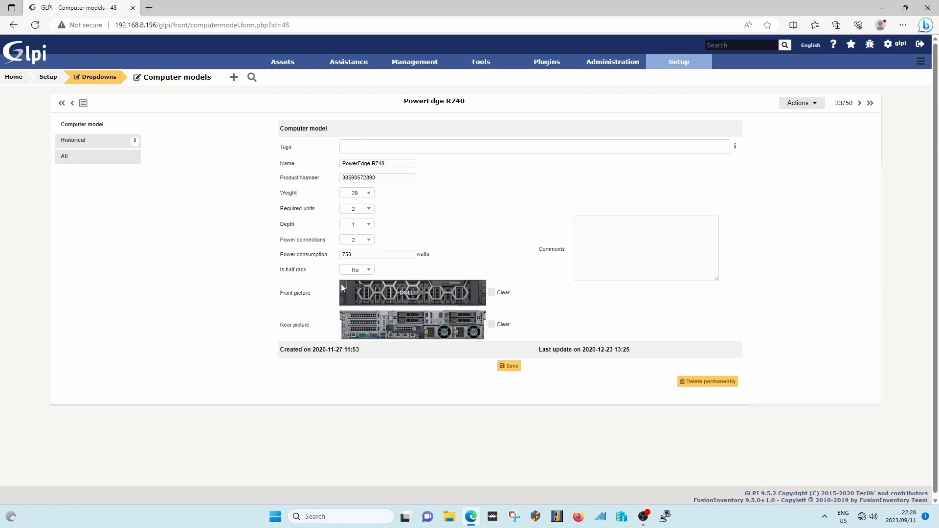
pyautogui.moveTo(346, 295)
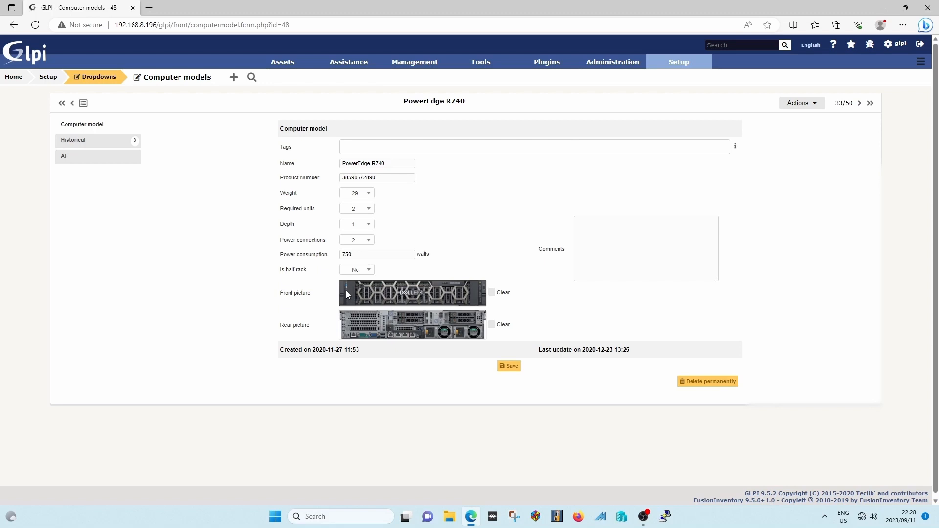
pyautogui.moveTo(469, 281)
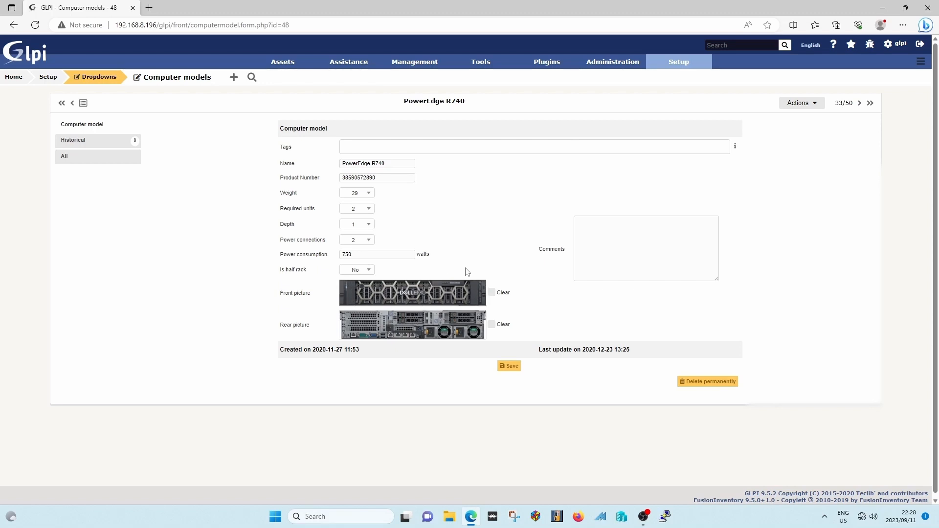
pyautogui.moveTo(491, 295)
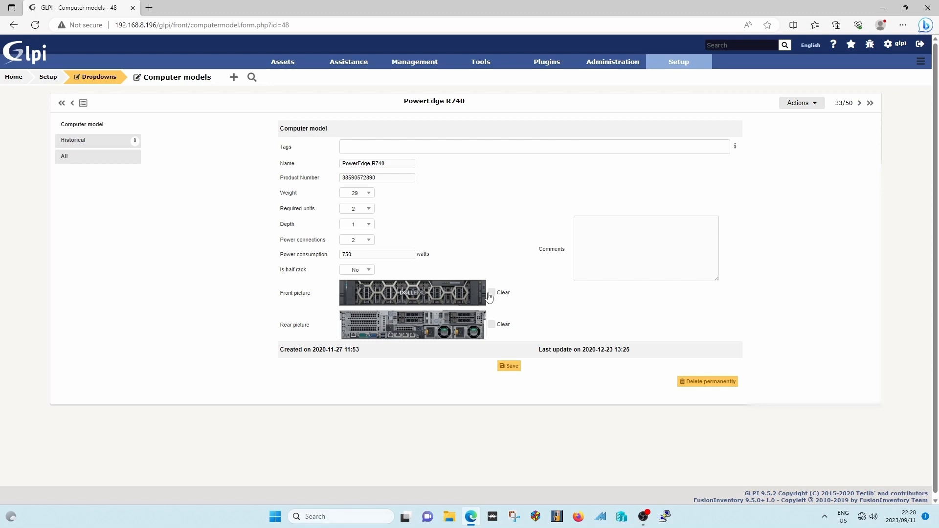
pyautogui.moveTo(423, 289)
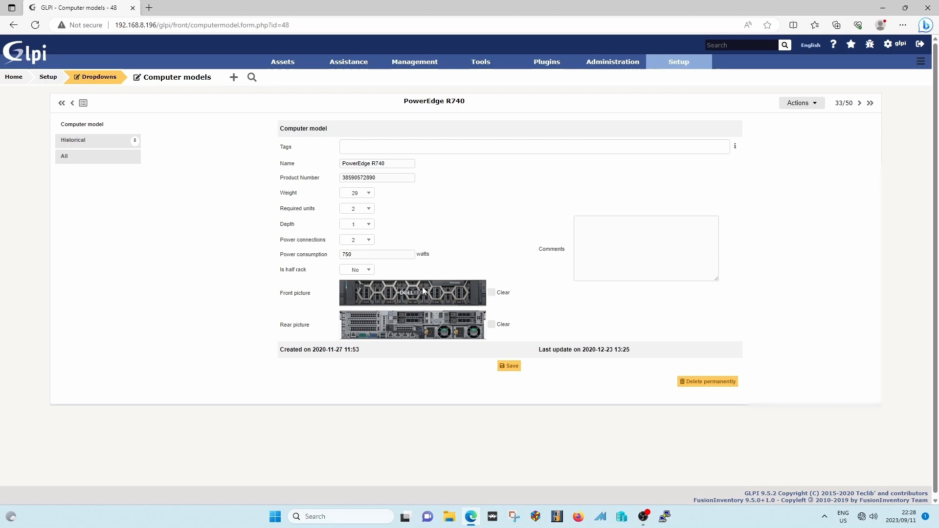
pyautogui.moveTo(440, 330)
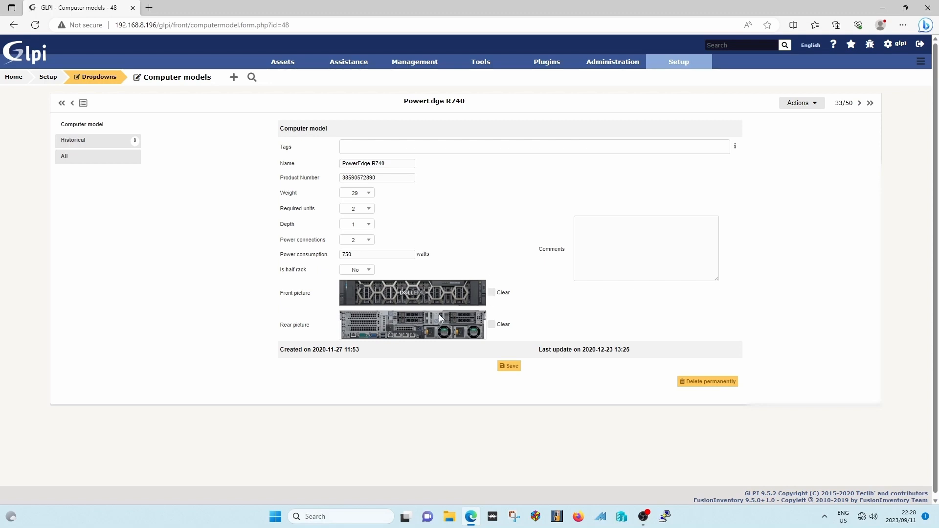
pyautogui.moveTo(364, 204)
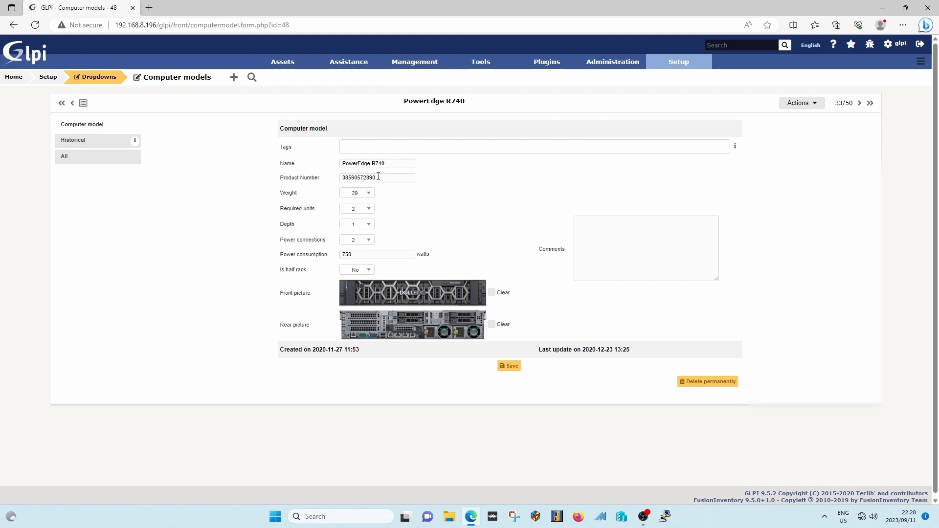
pyautogui.moveTo(401, 208)
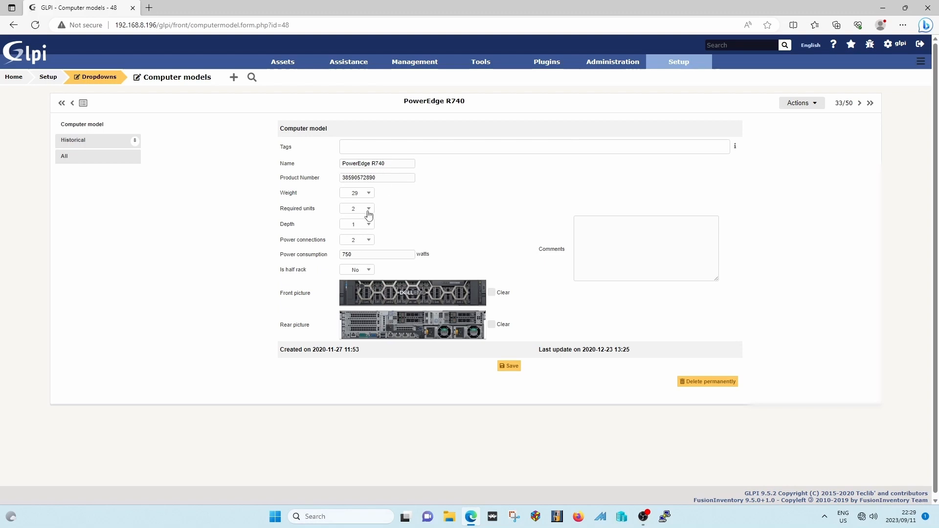
pyautogui.moveTo(369, 212)
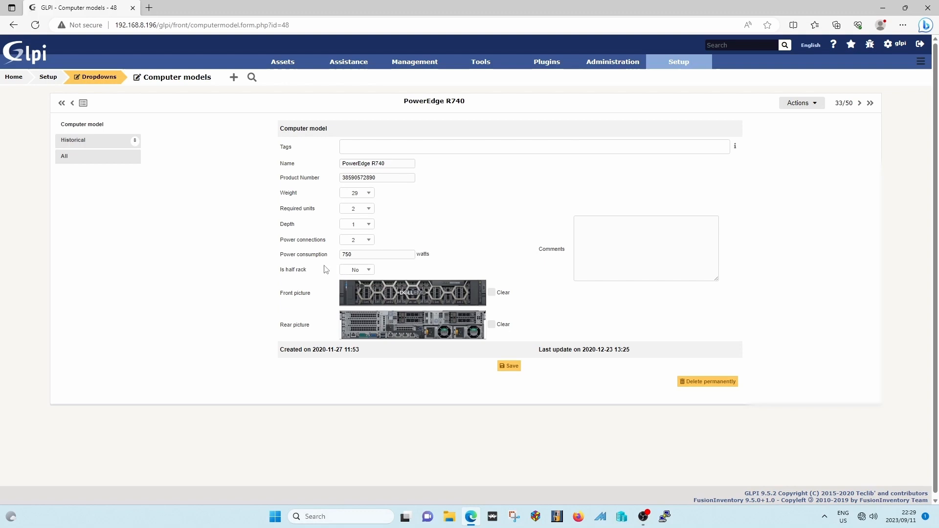
pyautogui.moveTo(312, 272)
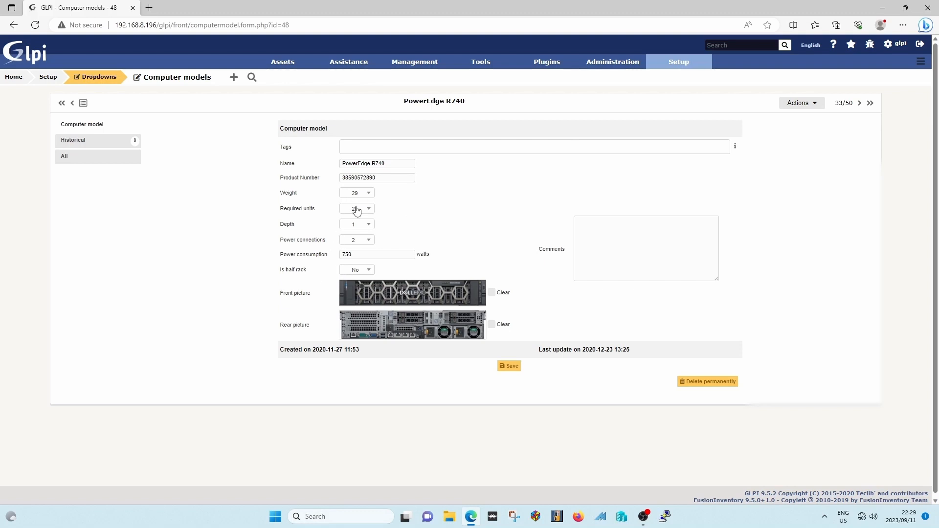
pyautogui.moveTo(339, 199)
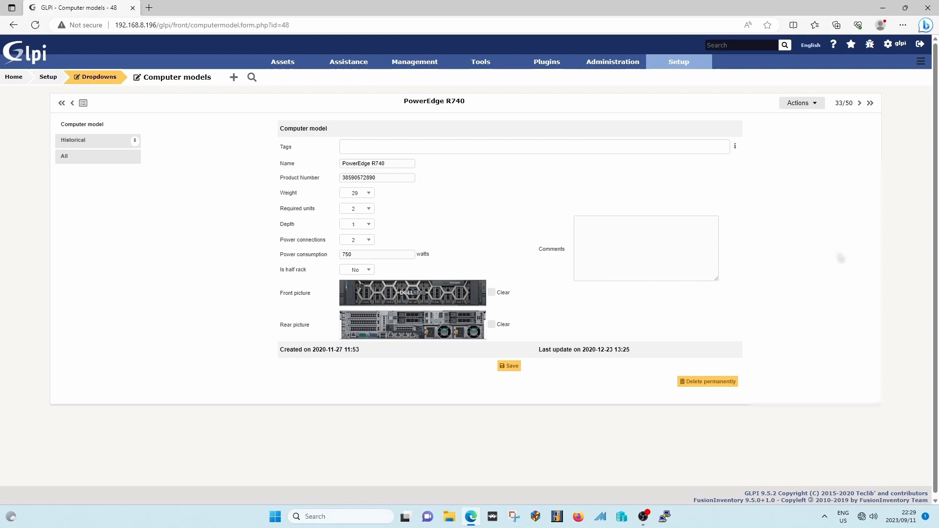
pyautogui.moveTo(838, 251)
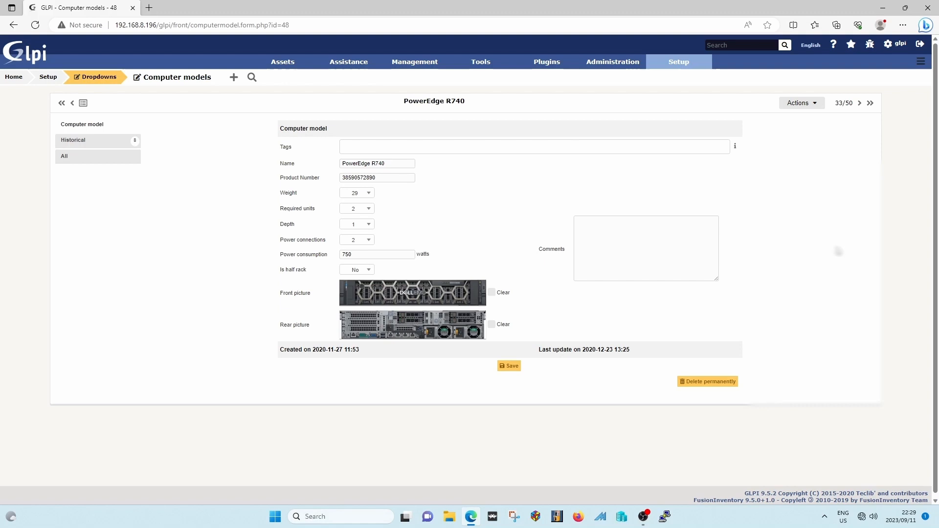
pyautogui.moveTo(835, 247)
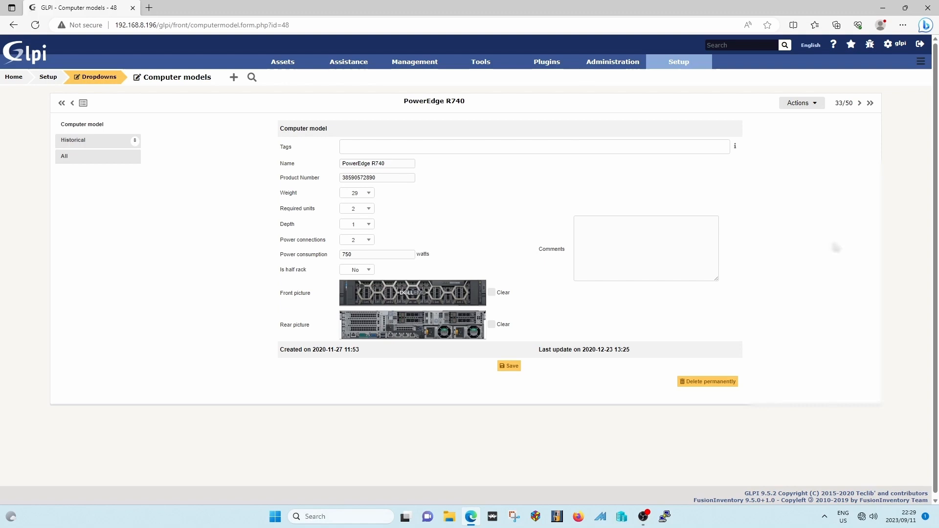
pyautogui.moveTo(837, 249)
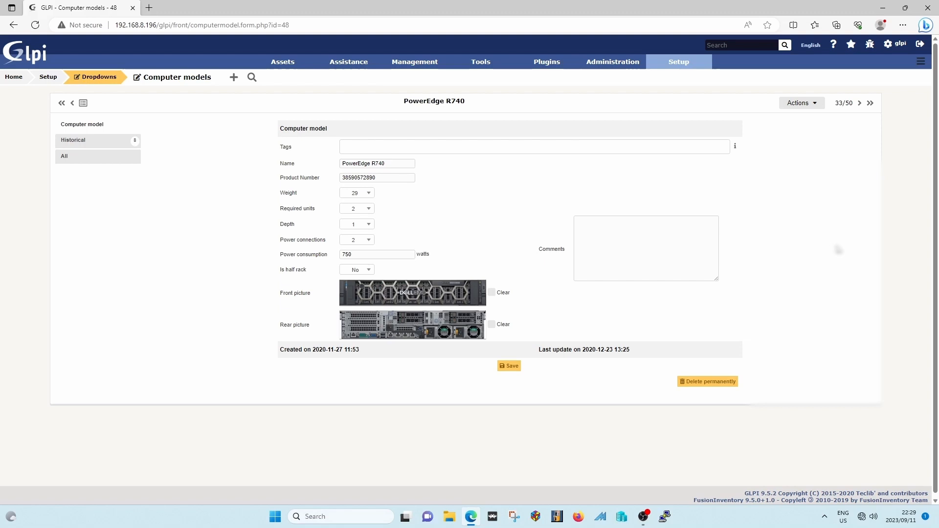
pyautogui.moveTo(837, 246)
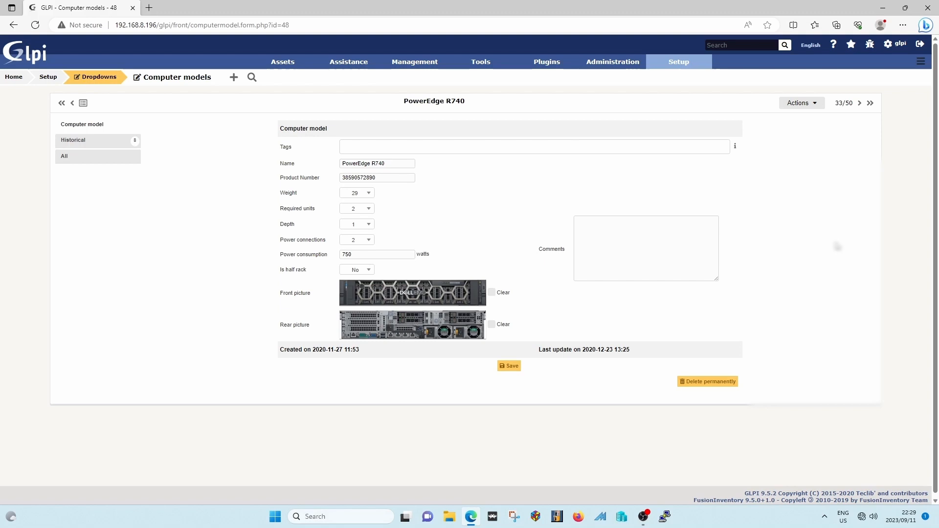
pyautogui.moveTo(825, 236)
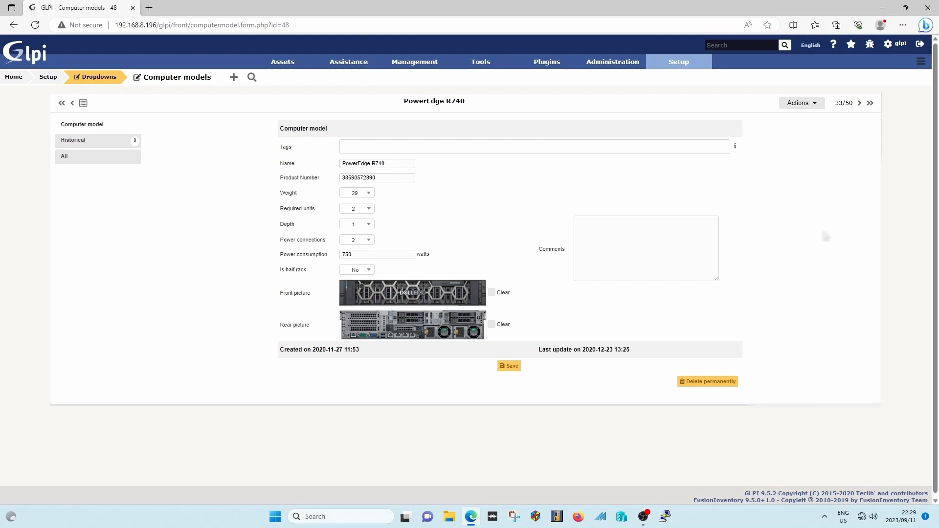